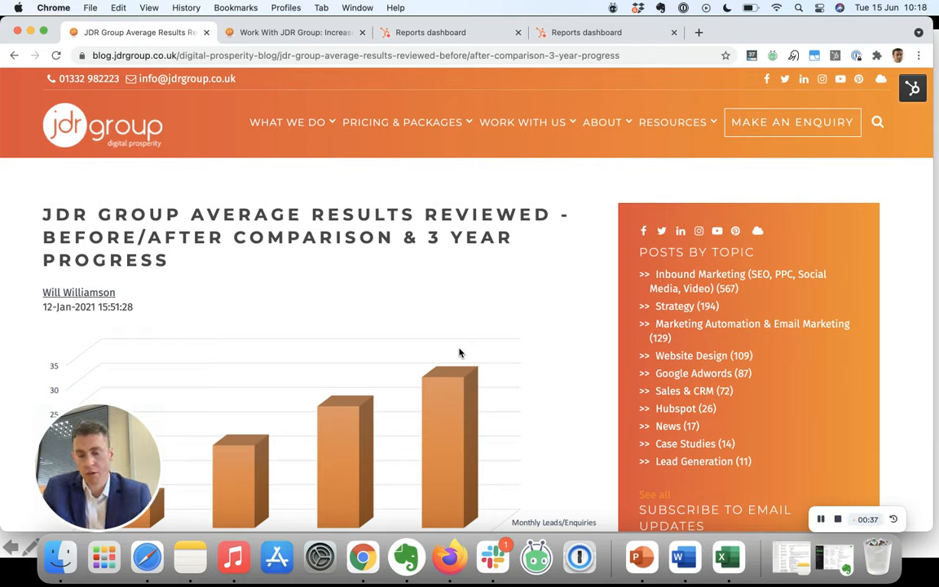
# Step: Scroll the results article to 'The Average Starting Point' and highlight the 41 marketing reports figure
pyautogui.scroll(-3)
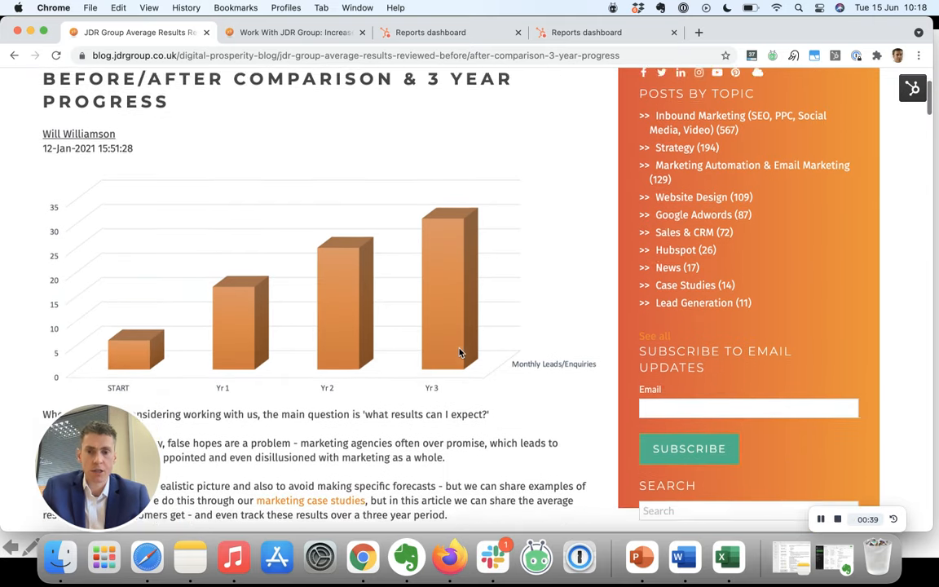
pyautogui.scroll(-3)
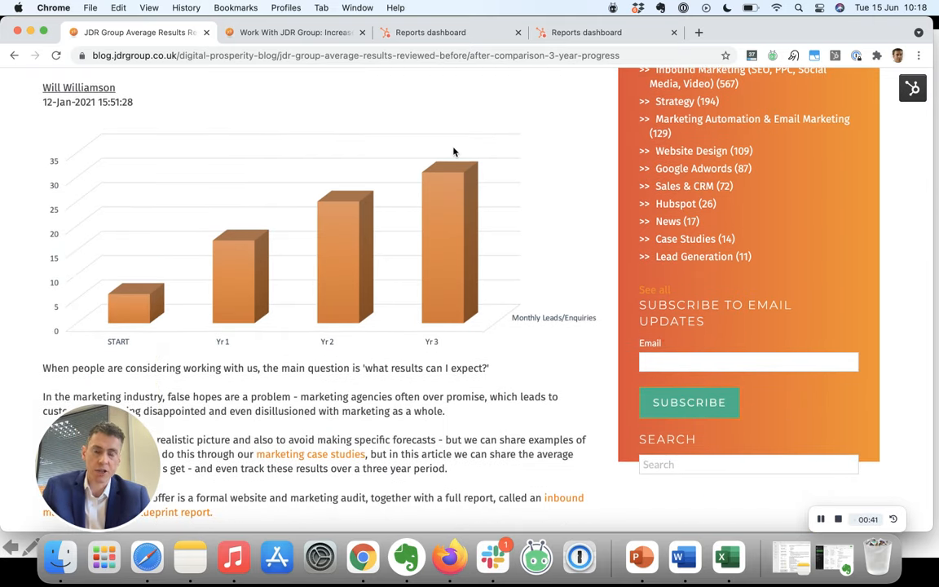
pyautogui.scroll(-3)
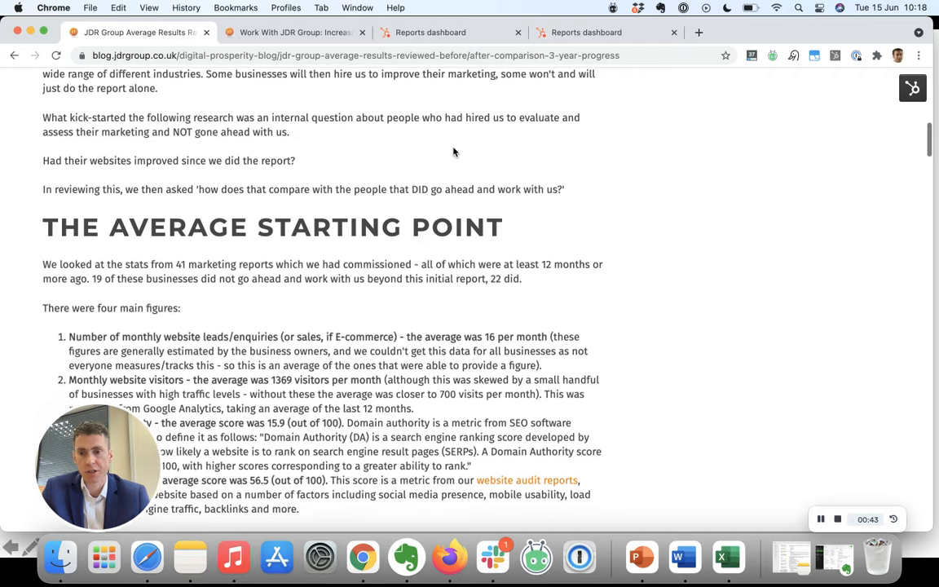
pyautogui.scroll(-3)
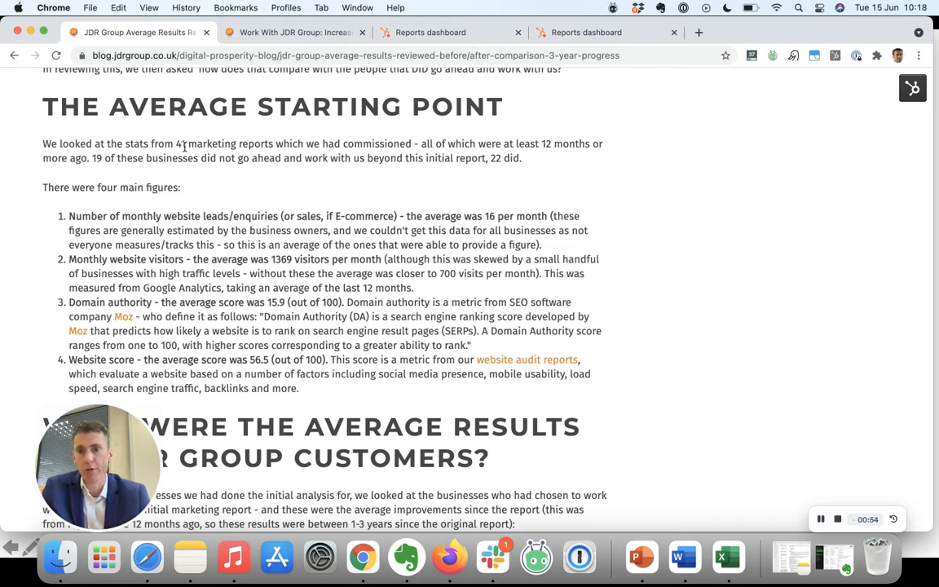
pyautogui.doubleClick(225, 143)
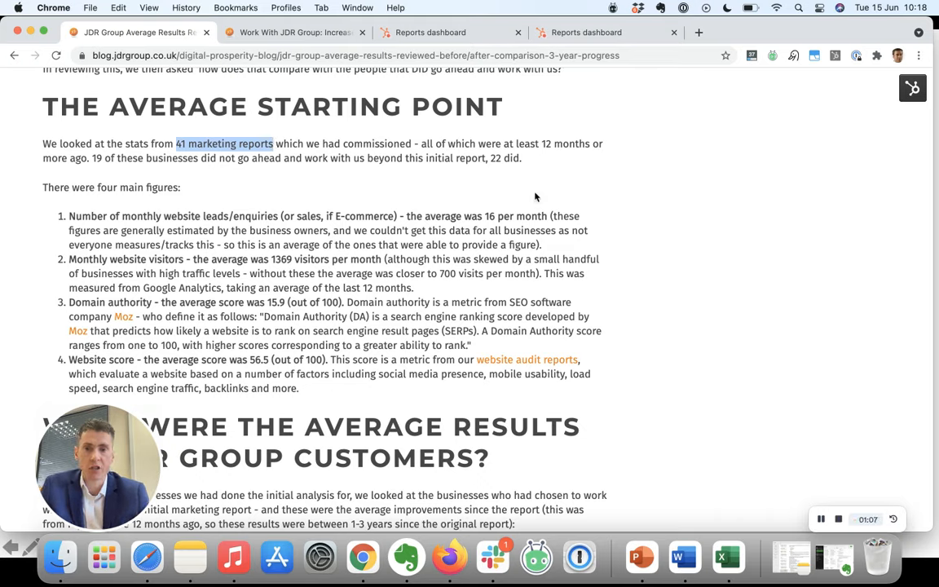
pyautogui.moveTo(456, 284)
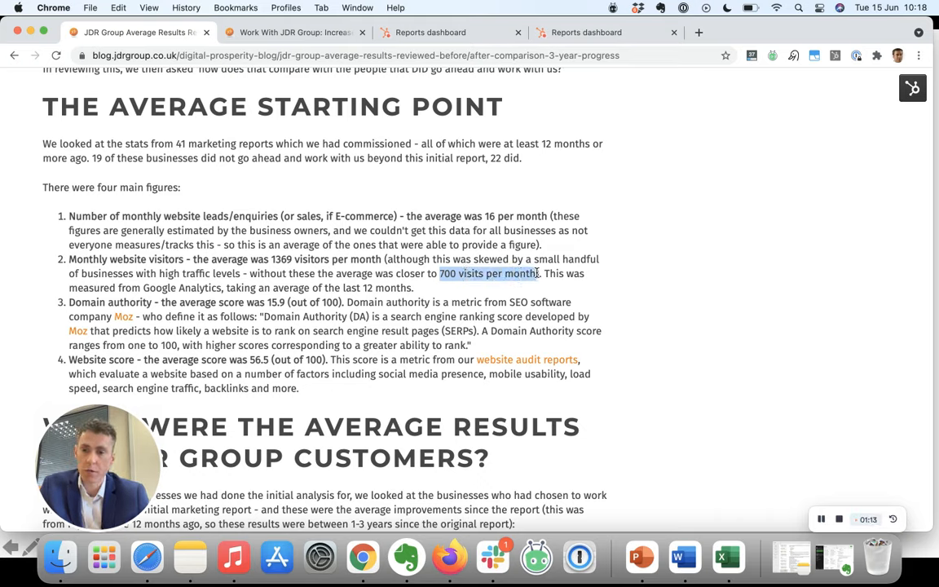
pyautogui.moveTo(470, 214)
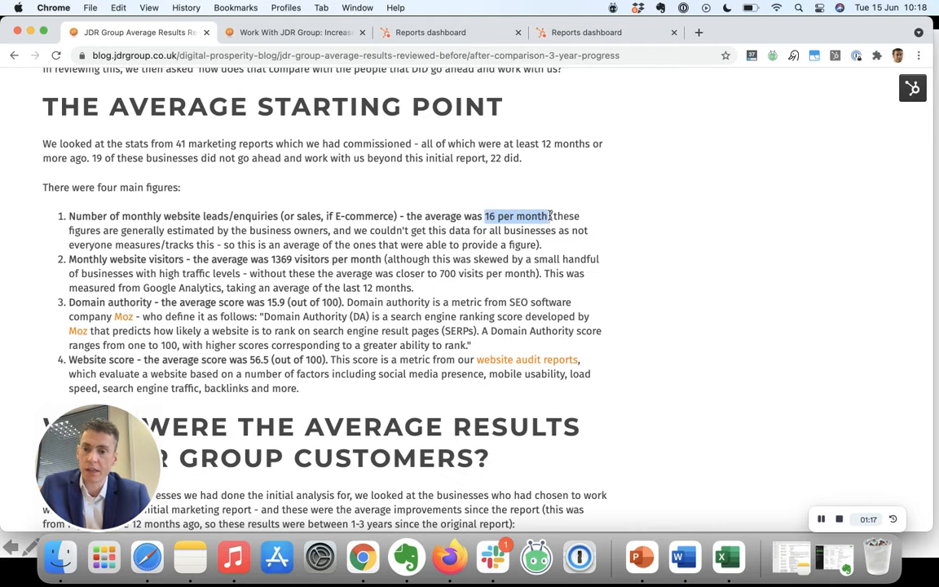
pyautogui.moveTo(727, 557)
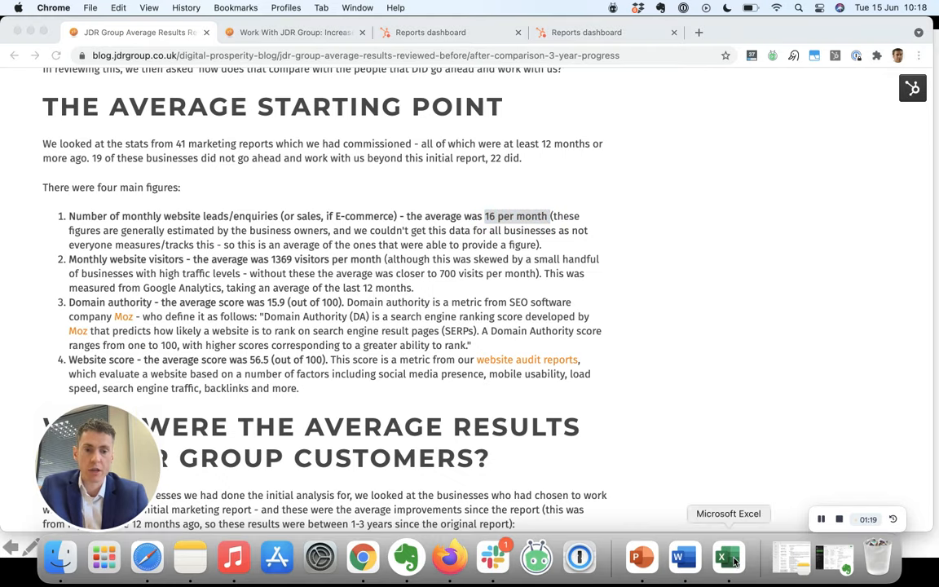
# Step: In the ROI calculator, enter 700 monthly visitors and a 2% conversion rate for the funnel
pyautogui.click(721, 558)
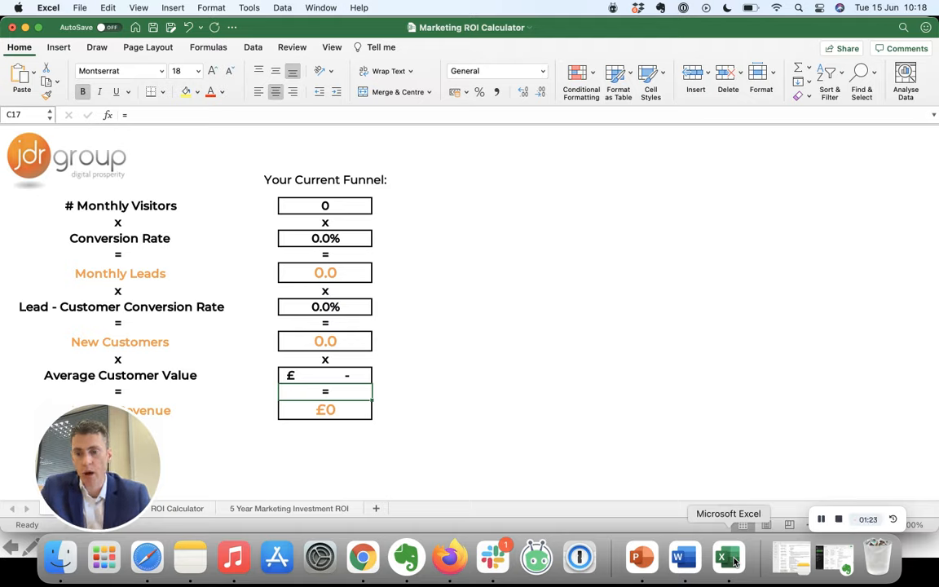
pyautogui.moveTo(491, 315)
pyautogui.write('700')
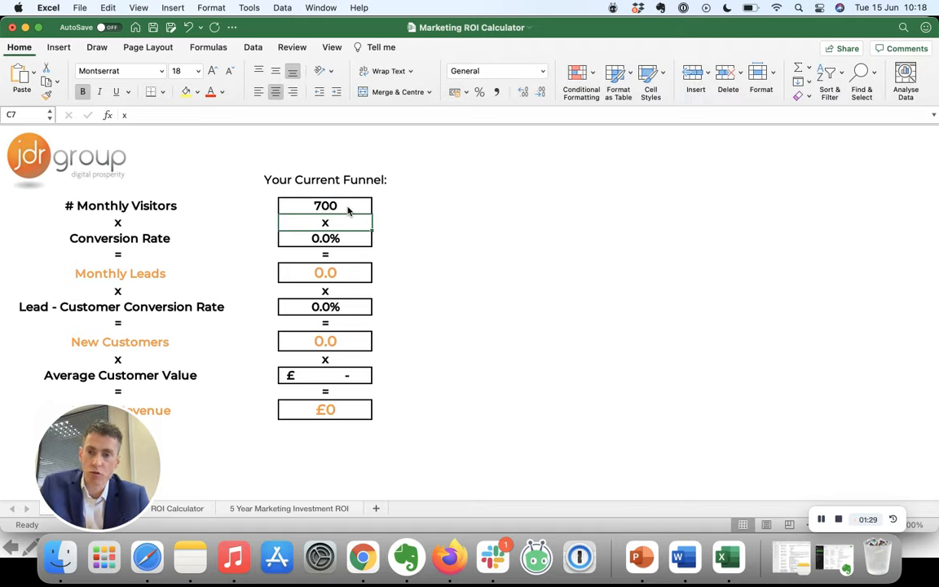
pyautogui.moveTo(307, 241)
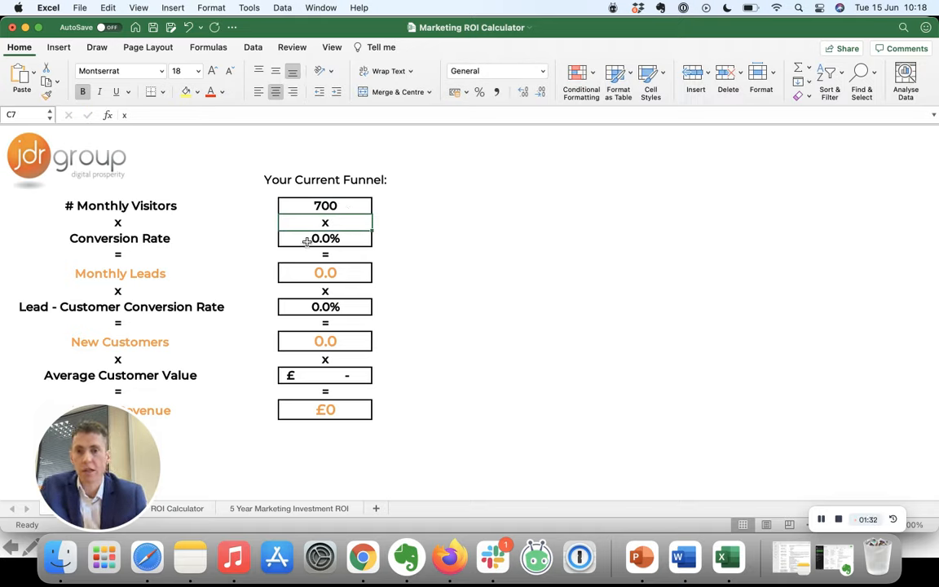
pyautogui.write('2%')
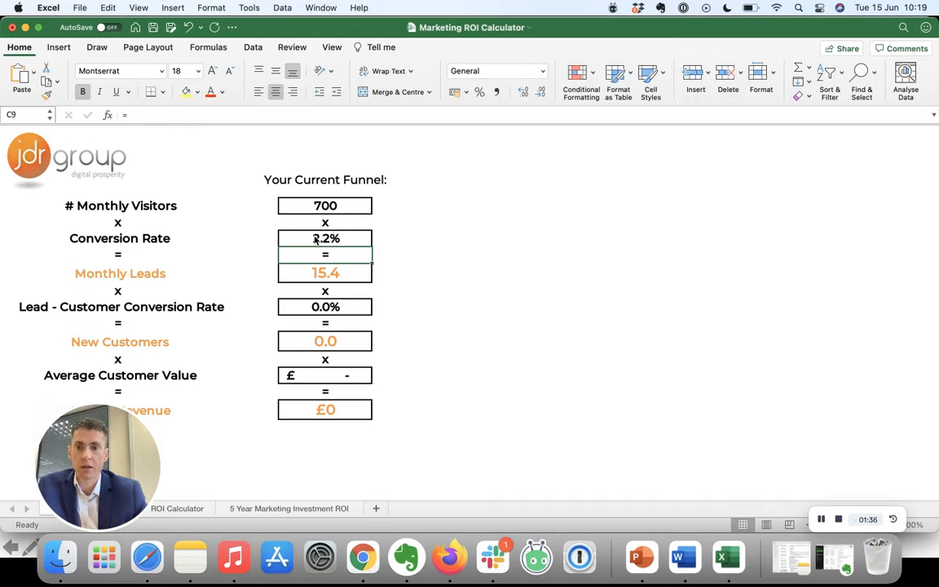
pyautogui.write('2.5%')
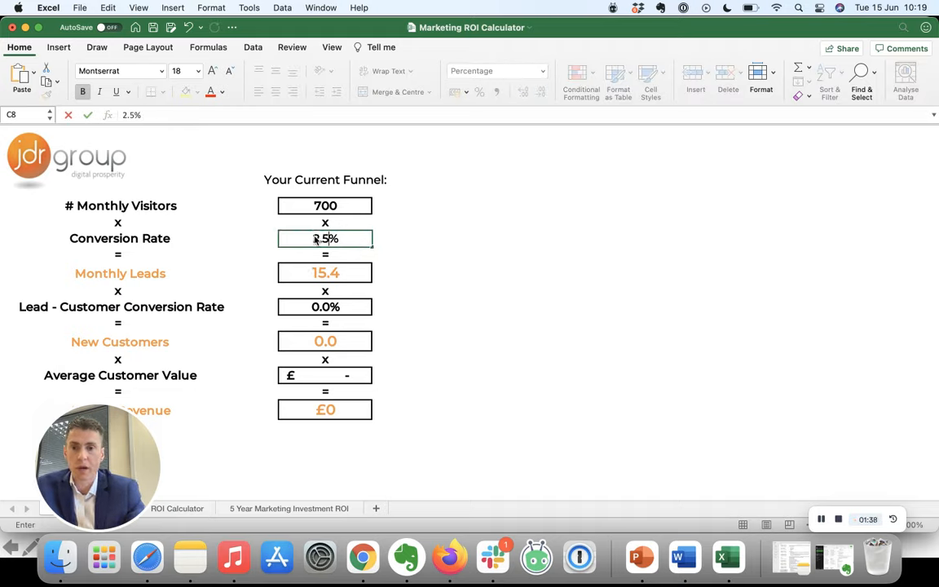
pyautogui.write('2%')
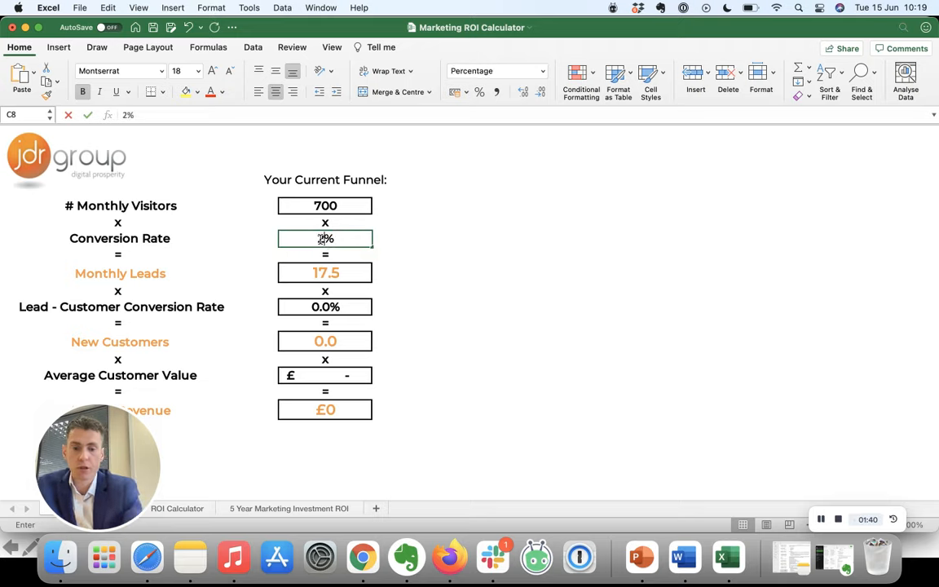
pyautogui.write('2.3')
pyautogui.press('Return')
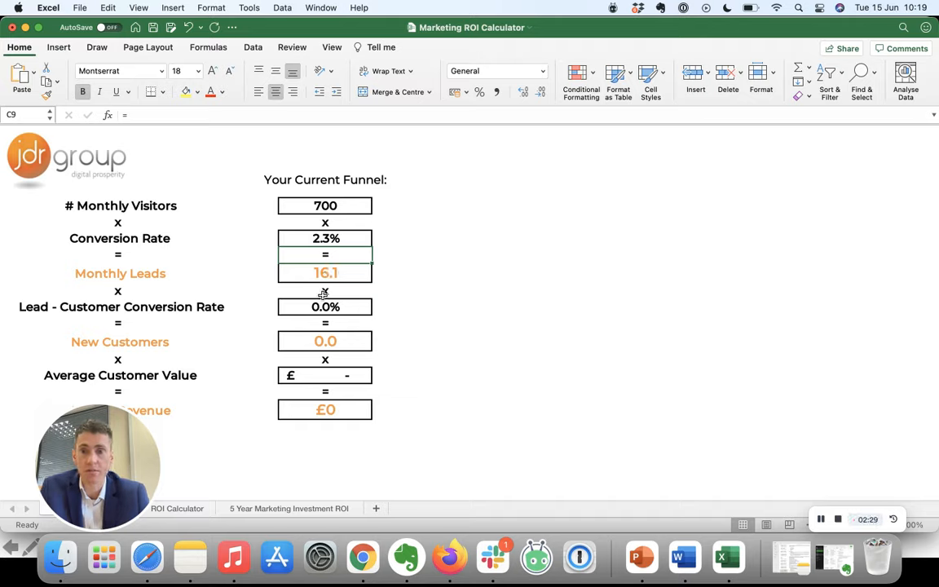
# Step: Enter a 20% lead-to-customer rate and £10,000 average customer value, giving £386,400 revenue
pyautogui.write('20%')
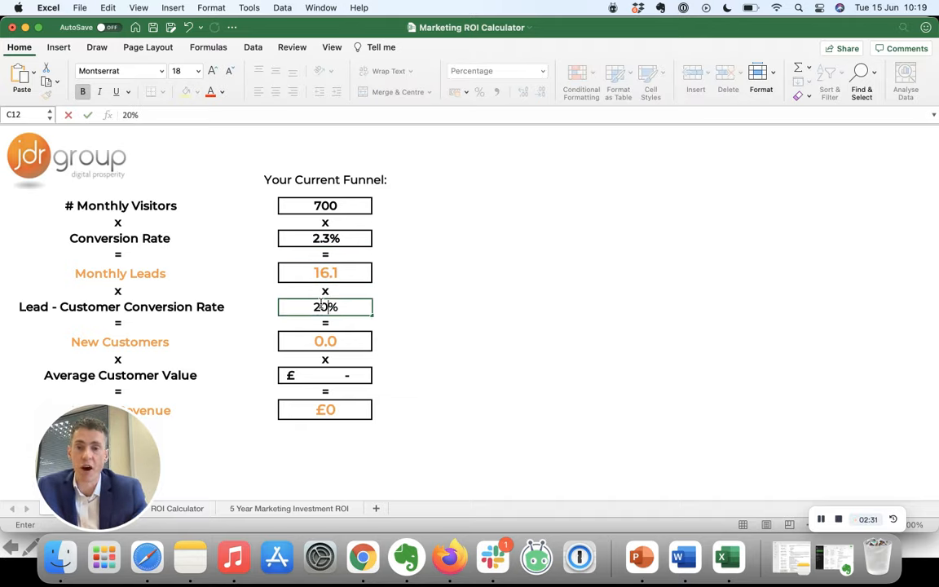
pyautogui.press('Return')
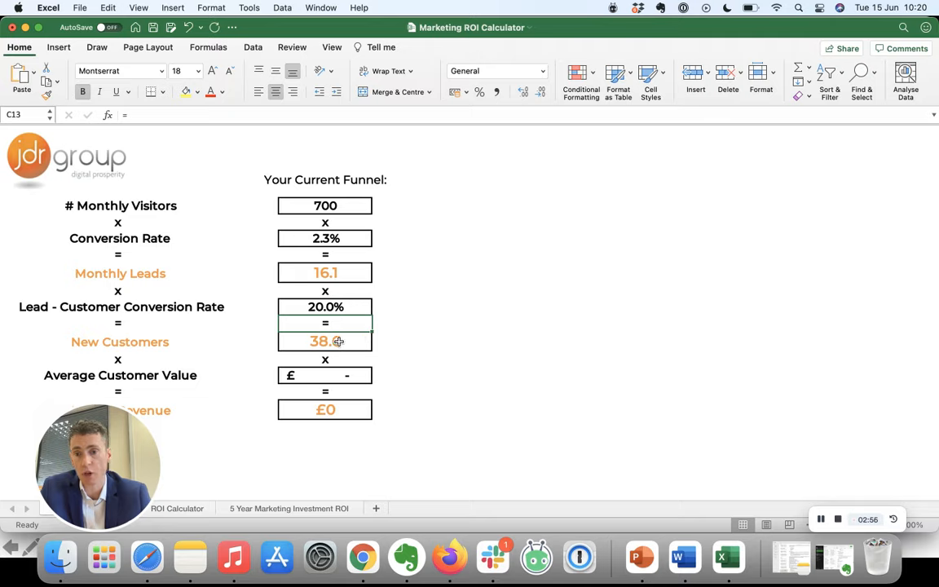
pyautogui.moveTo(306, 333)
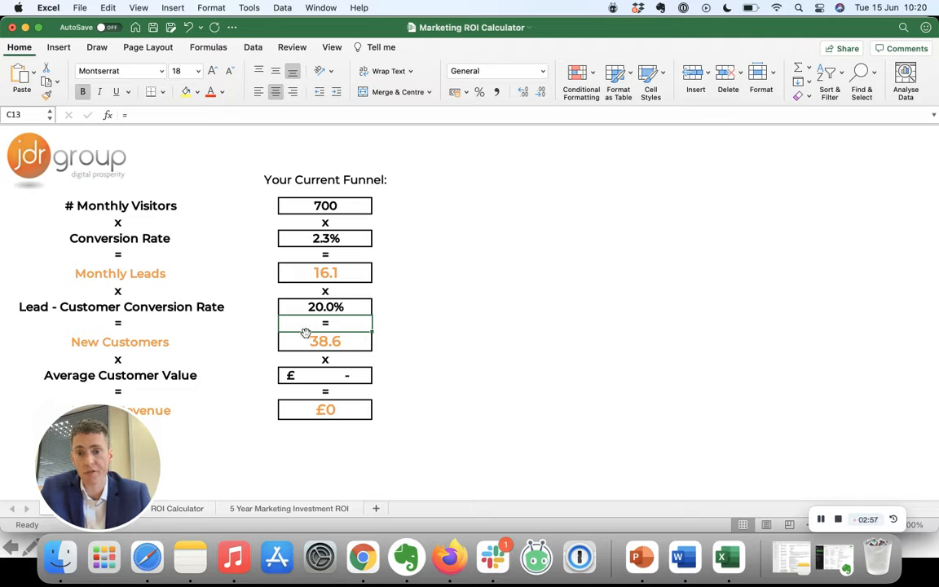
pyautogui.moveTo(297, 342)
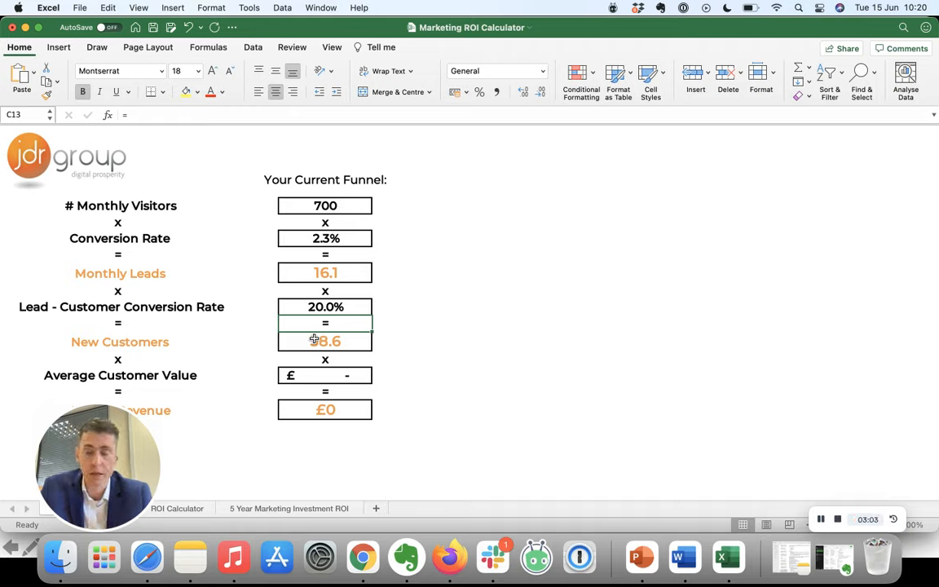
pyautogui.click(325, 375)
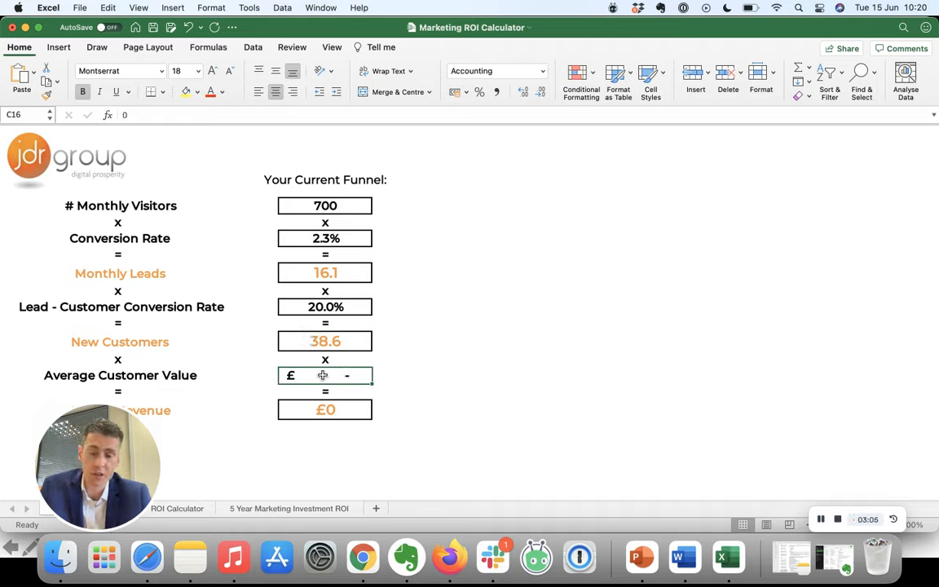
pyautogui.write('10')
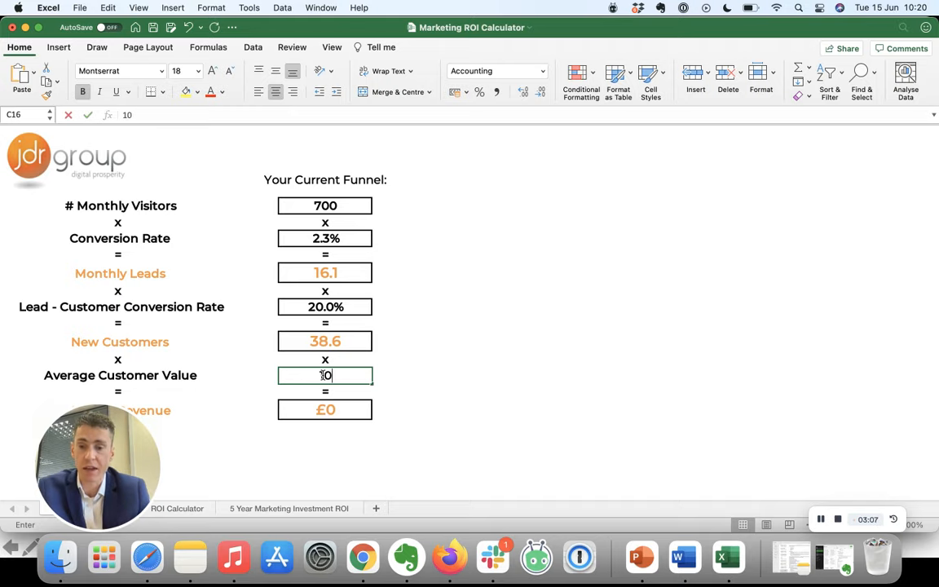
pyautogui.press('Return')
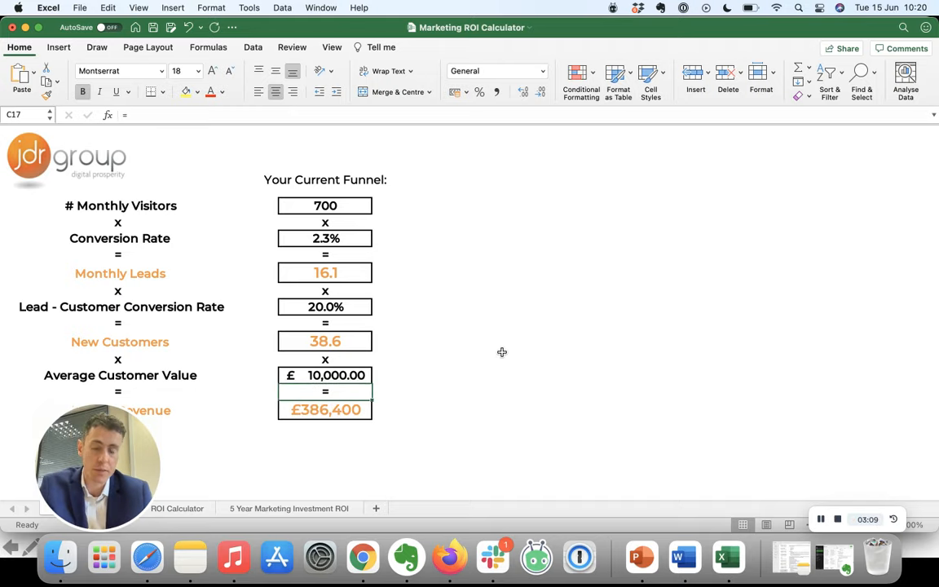
pyautogui.click(521, 359)
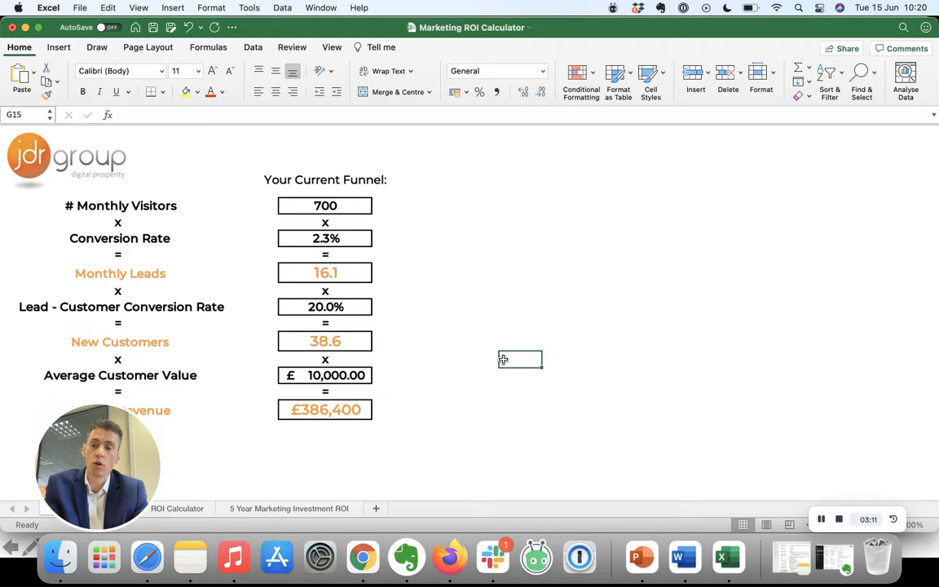
pyautogui.moveTo(318, 404)
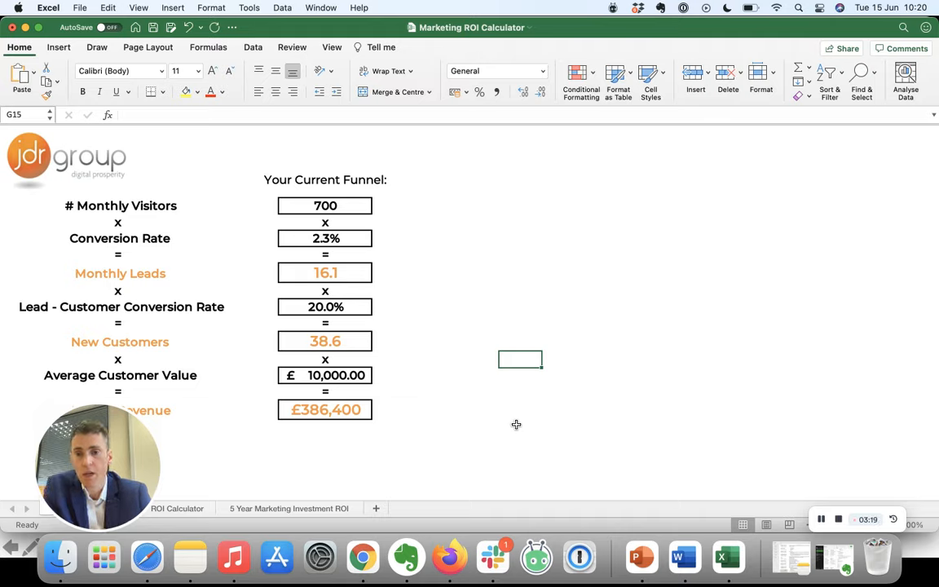
pyautogui.moveTo(320, 385)
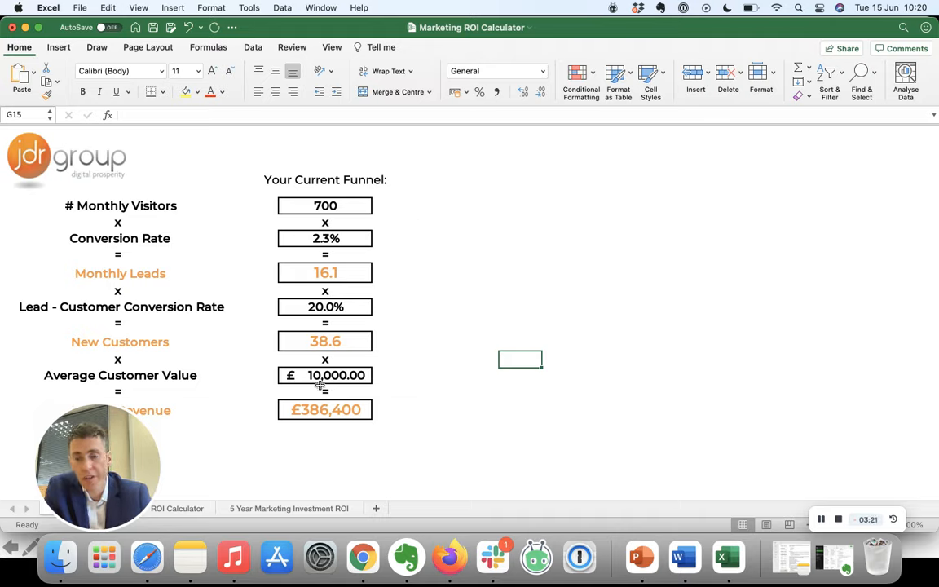
pyautogui.moveTo(330, 431)
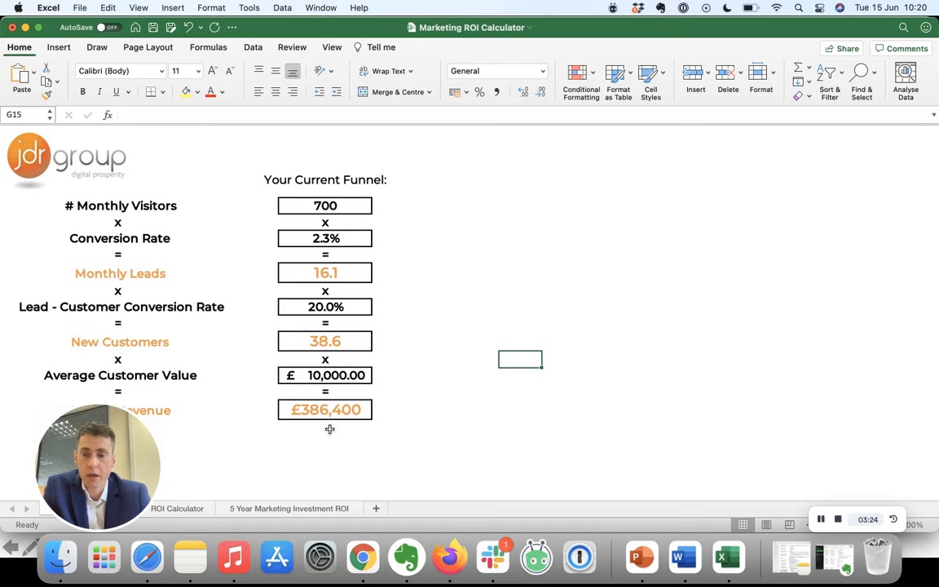
pyautogui.moveTo(571, 424)
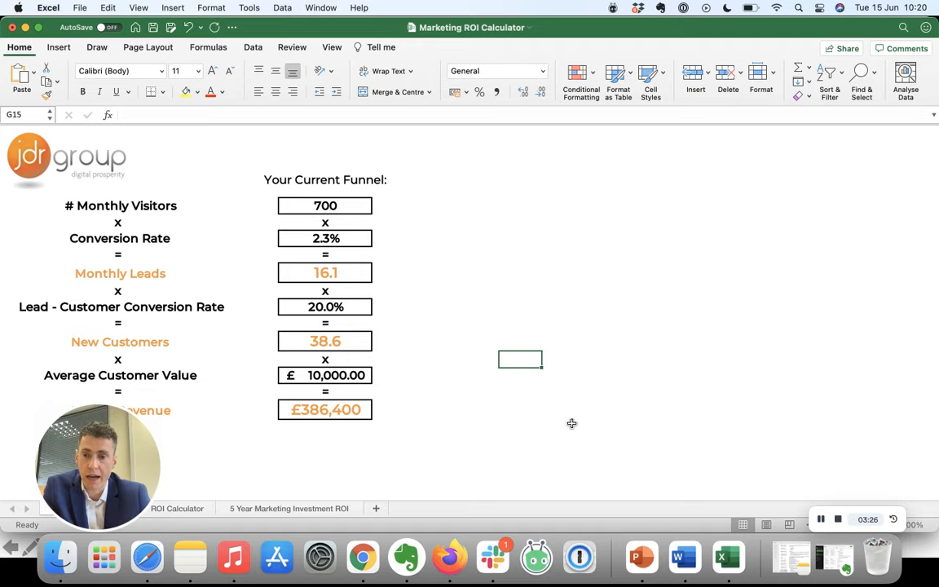
pyautogui.click(362, 557)
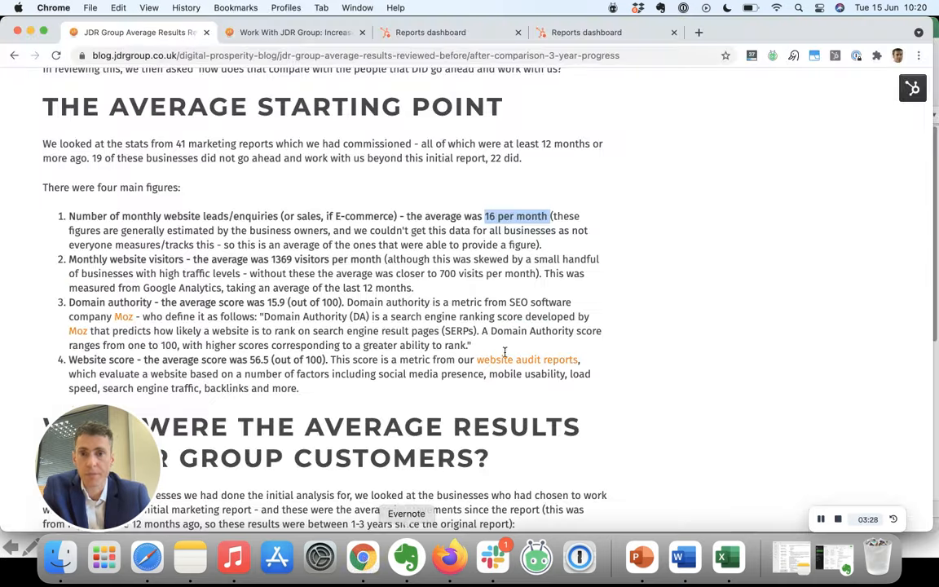
pyautogui.click(291, 32)
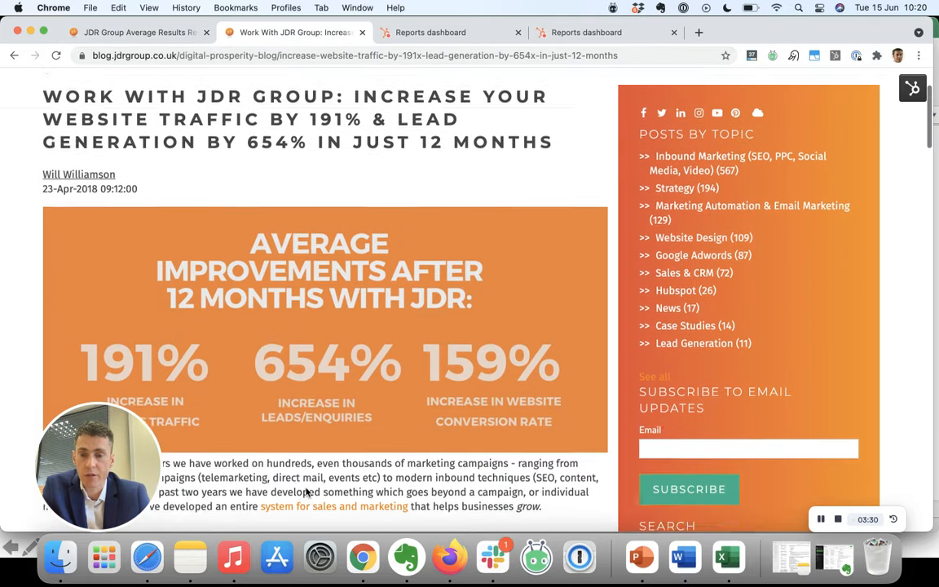
pyautogui.scroll(-3)
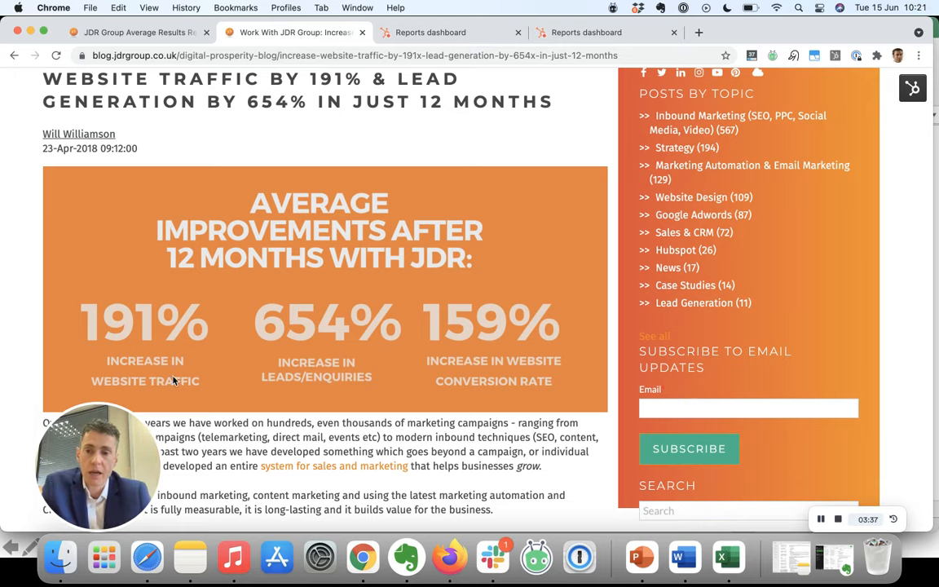
pyautogui.moveTo(261, 328)
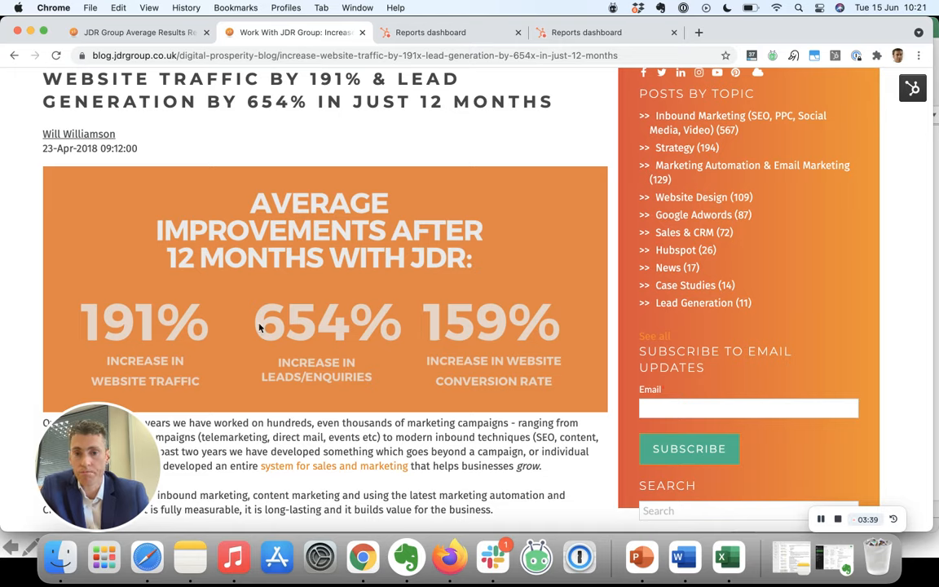
pyautogui.moveTo(72, 367)
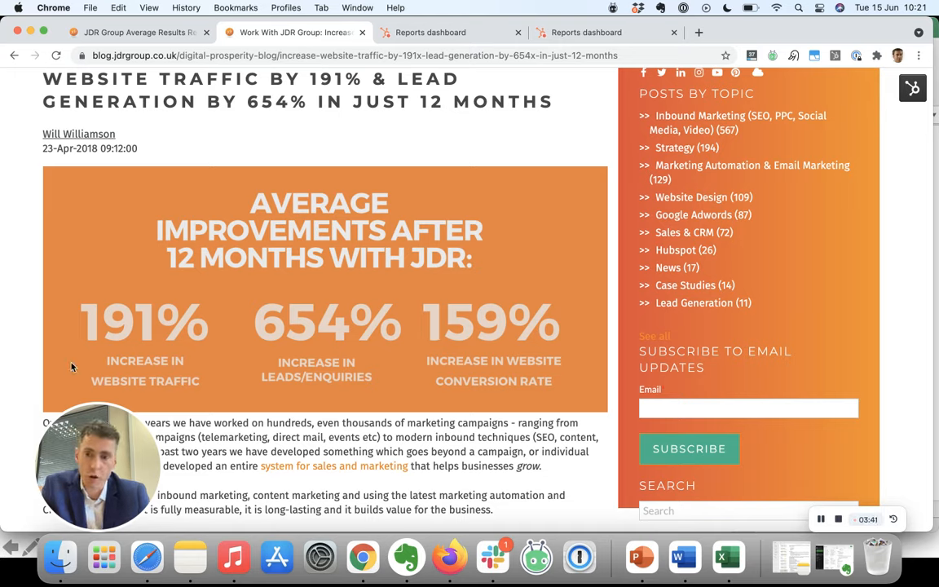
pyautogui.moveTo(277, 368)
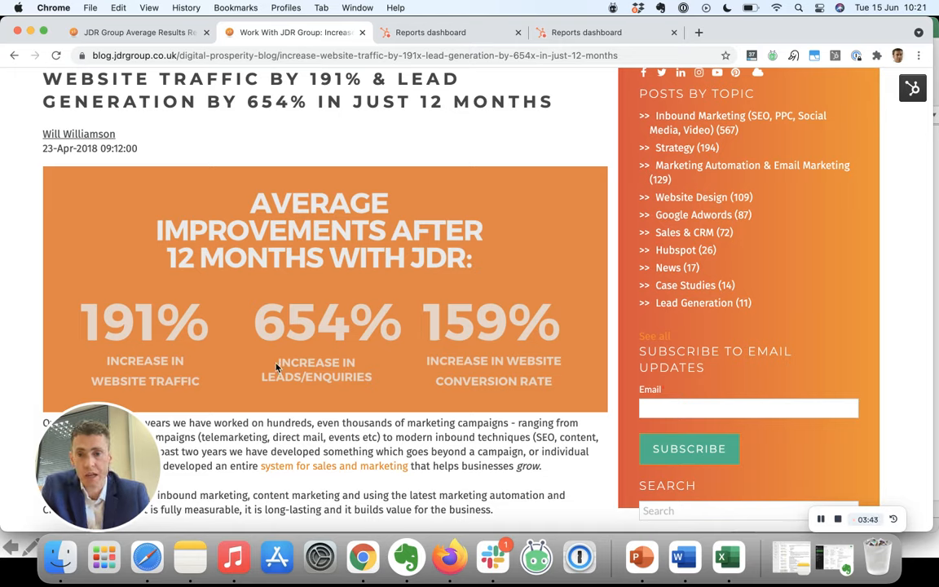
pyautogui.moveTo(525, 414)
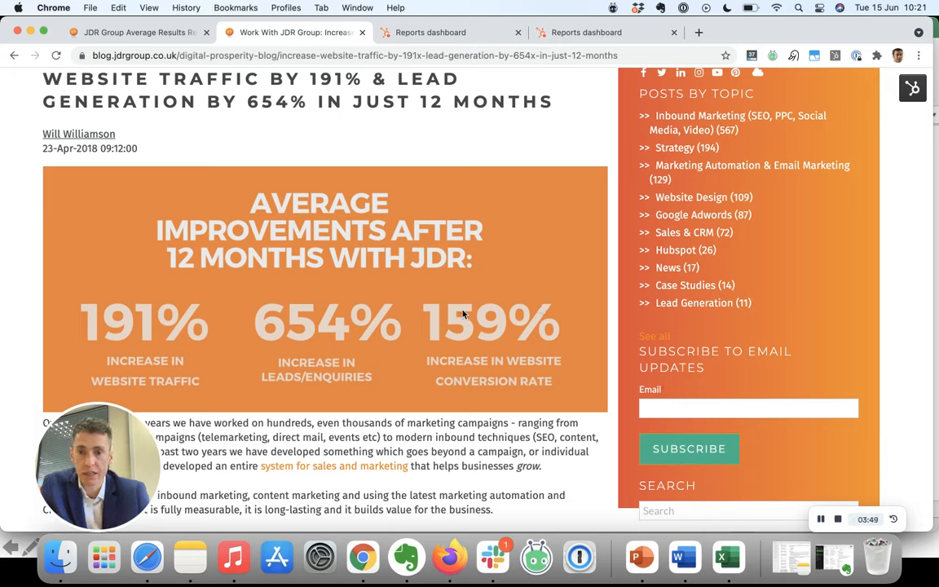
pyautogui.moveTo(727, 557)
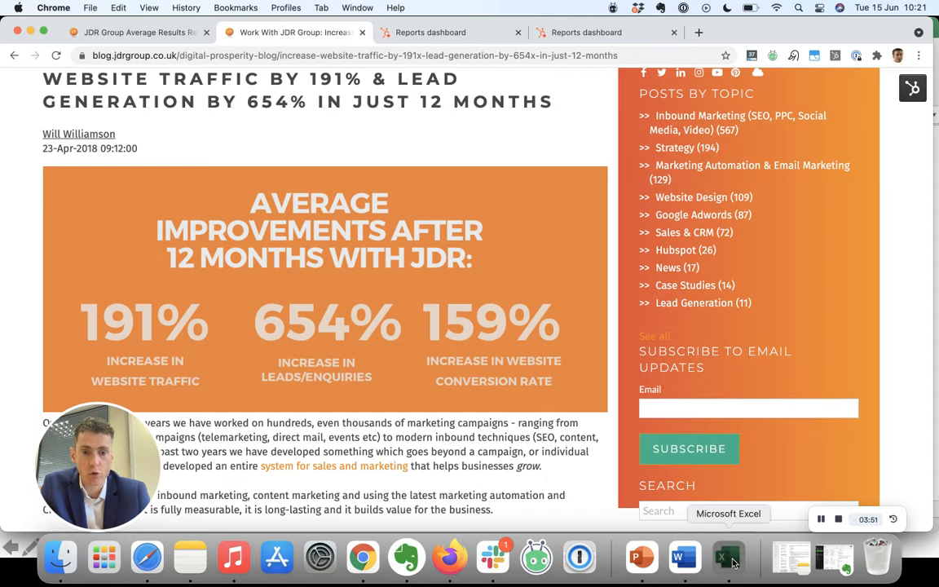
# Step: Return to the calculator and review the monthly visitors and lead-to-customer increase rates before setting 10%
pyautogui.click(727, 558)
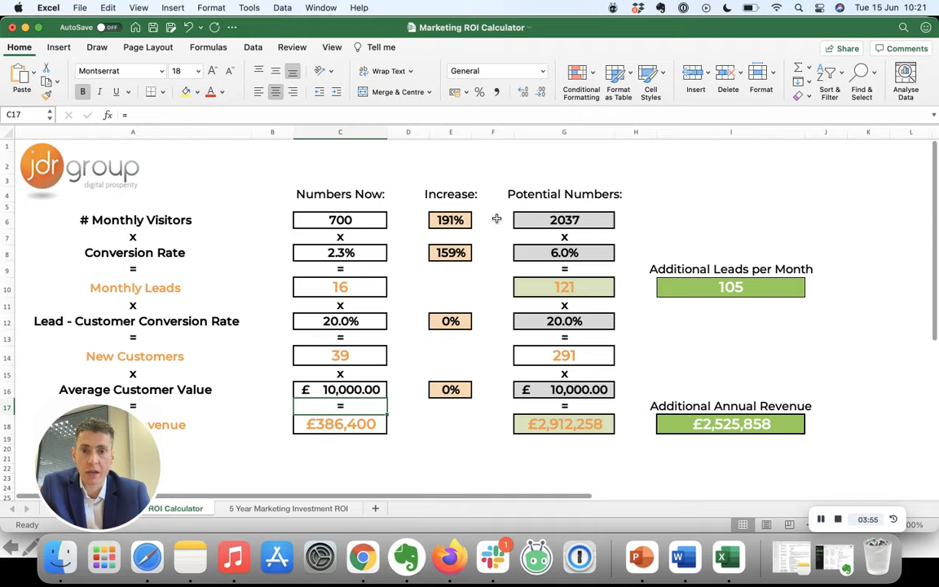
pyautogui.click(450, 220)
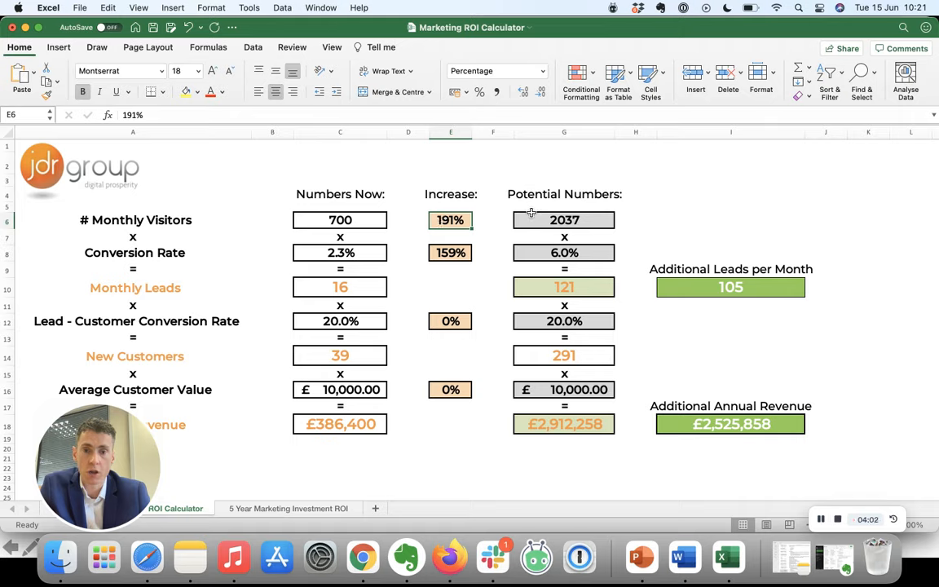
pyautogui.moveTo(564, 220)
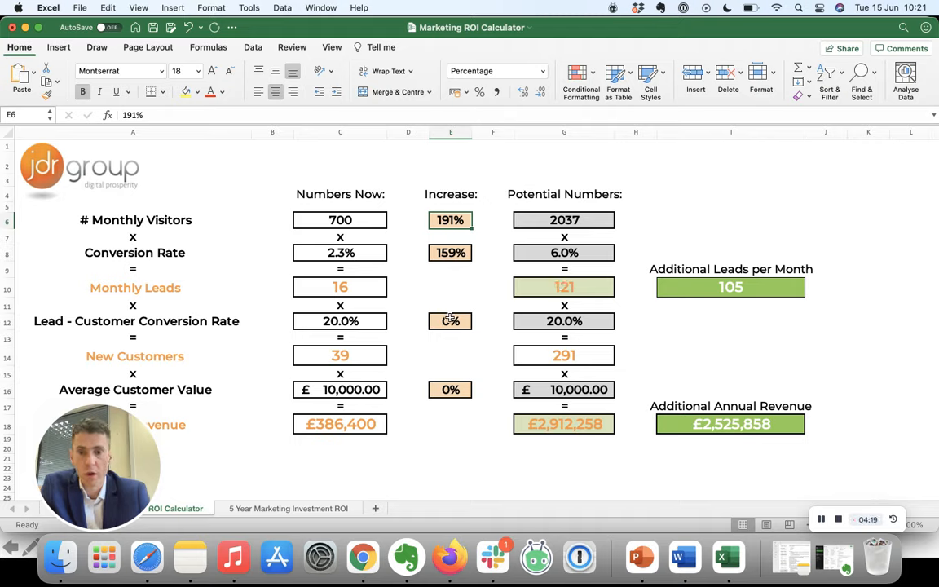
pyautogui.click(450, 319)
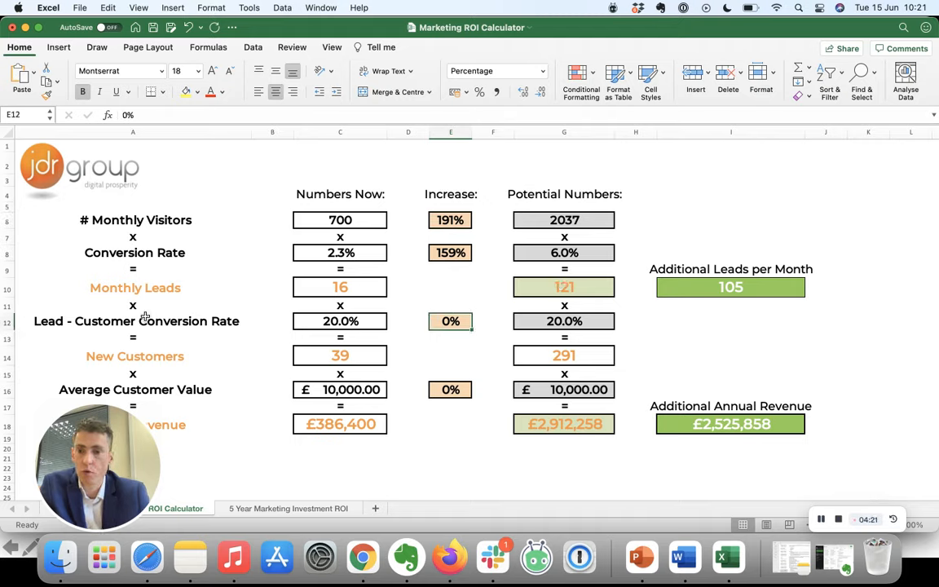
pyautogui.moveTo(479, 321)
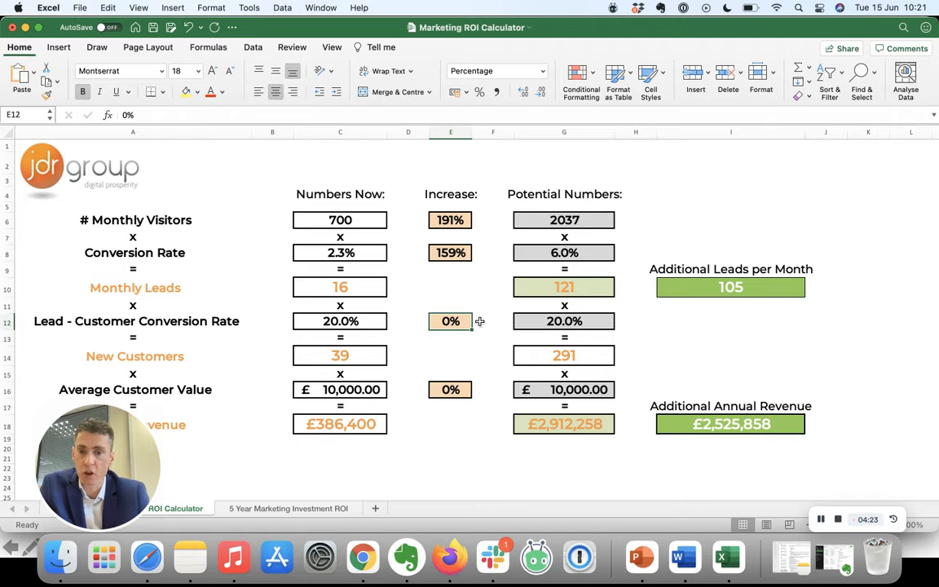
pyautogui.moveTo(434, 392)
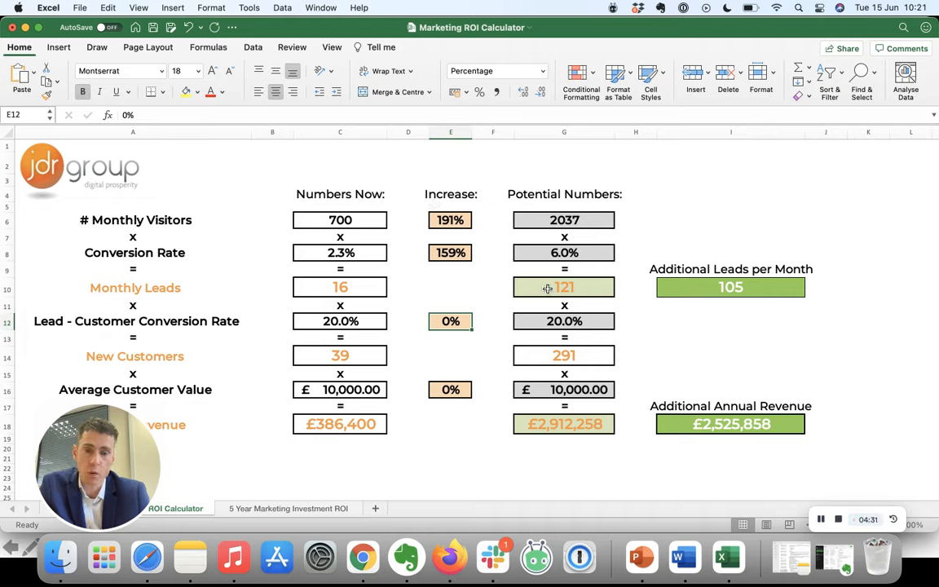
pyautogui.moveTo(567, 362)
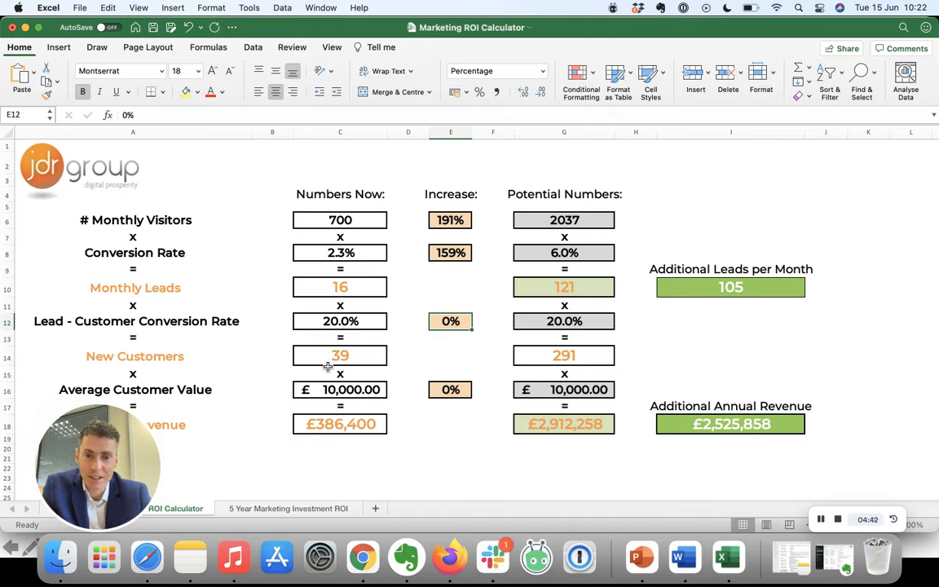
pyautogui.moveTo(594, 439)
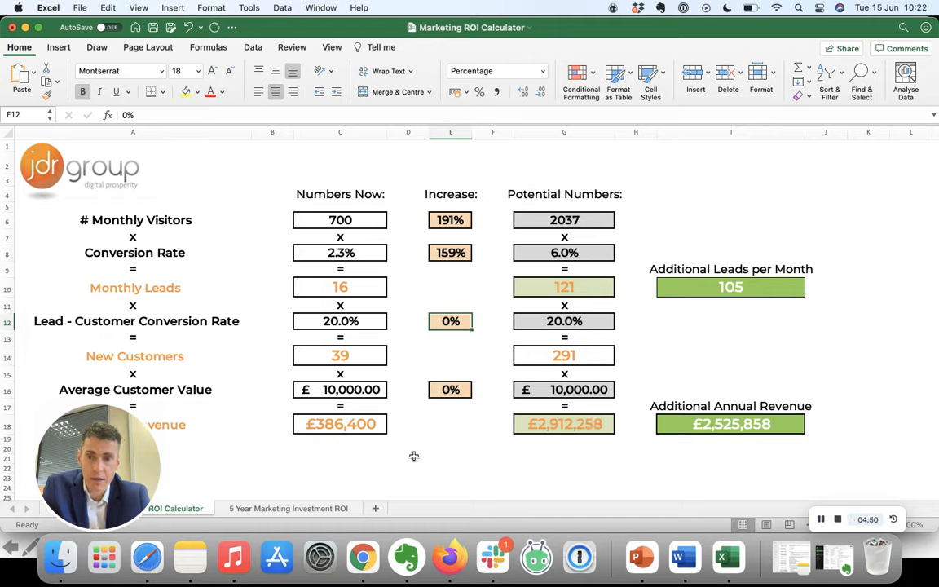
pyautogui.moveTo(450, 266)
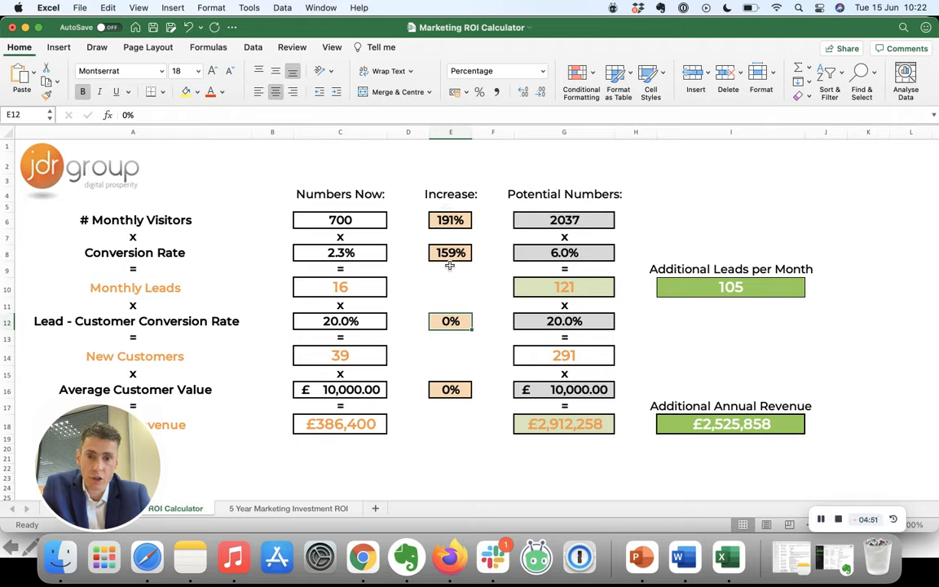
pyautogui.moveTo(734, 450)
pyautogui.write('10')
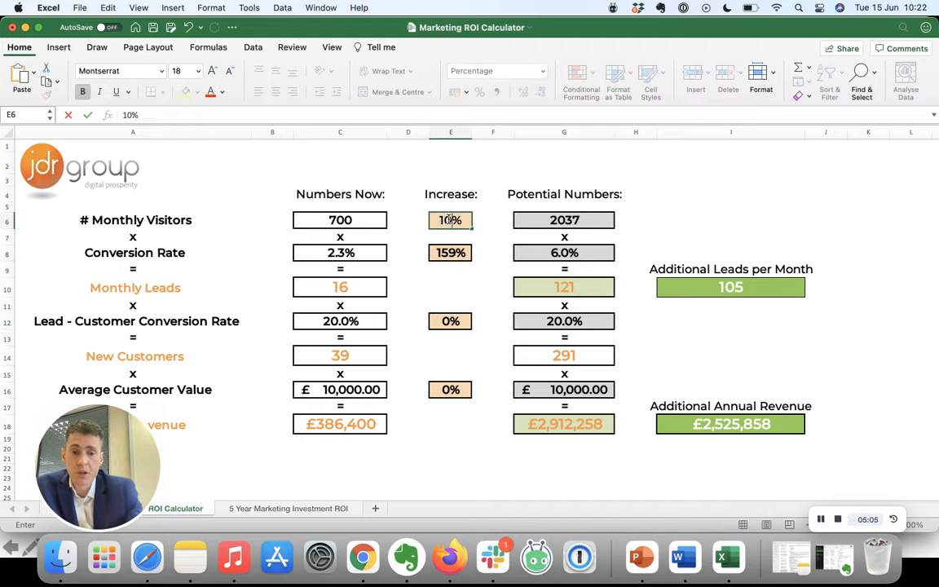
# Step: Set the conversion and lead-to-customer increase rates to 10%, then show the 5 Year Marketing Investment ROI sheet
pyautogui.click(450, 251)
pyautogui.write('10')
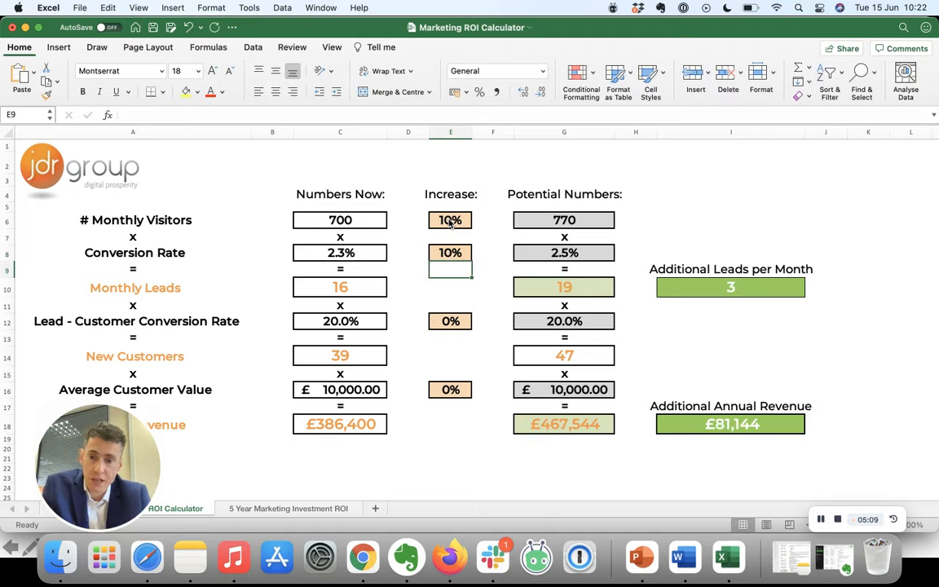
pyautogui.moveTo(356, 416)
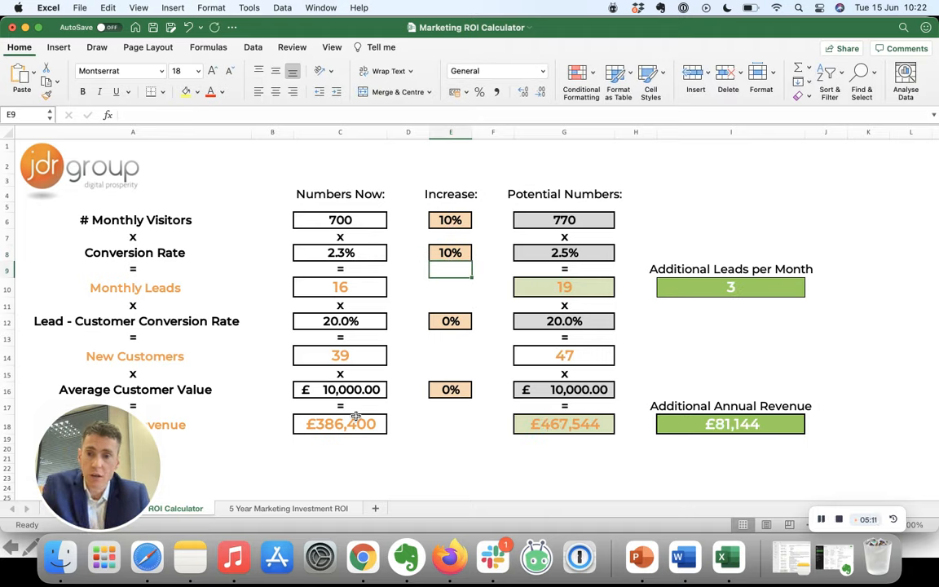
pyautogui.click(339, 424)
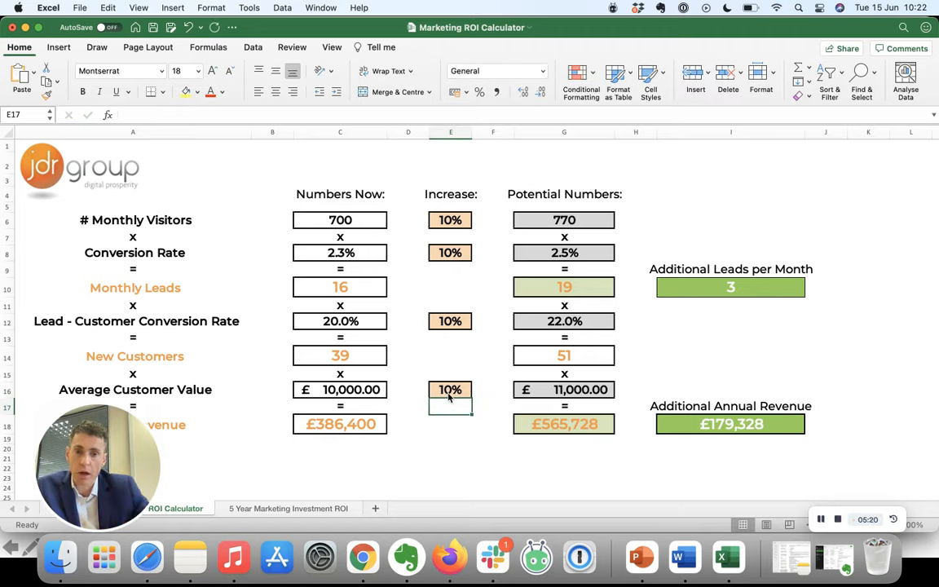
pyautogui.moveTo(473, 304)
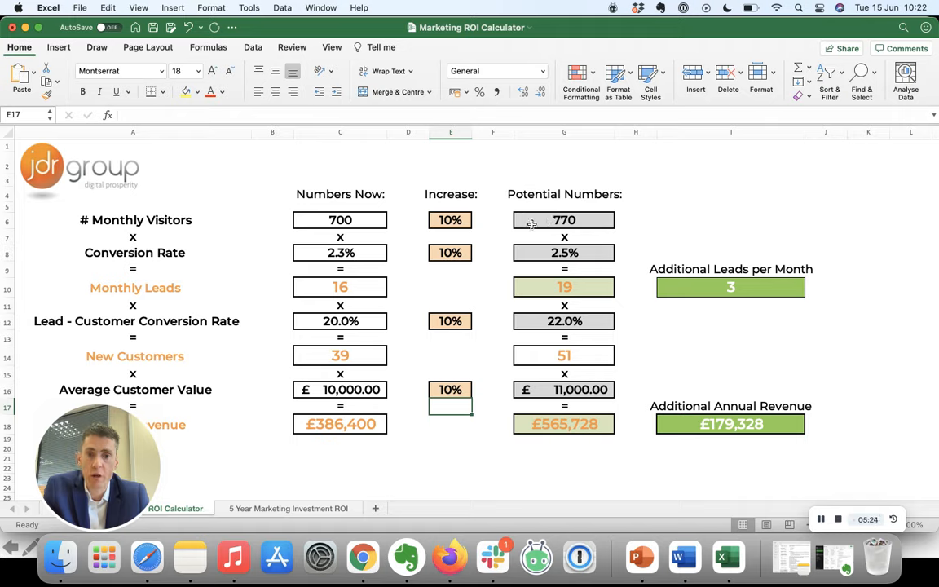
pyautogui.moveTo(562, 253)
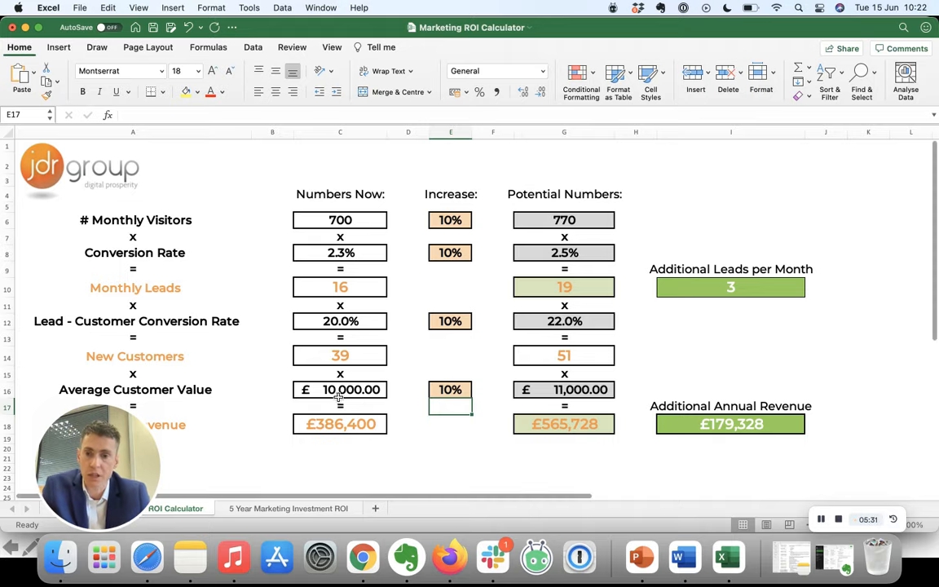
pyautogui.moveTo(580, 386)
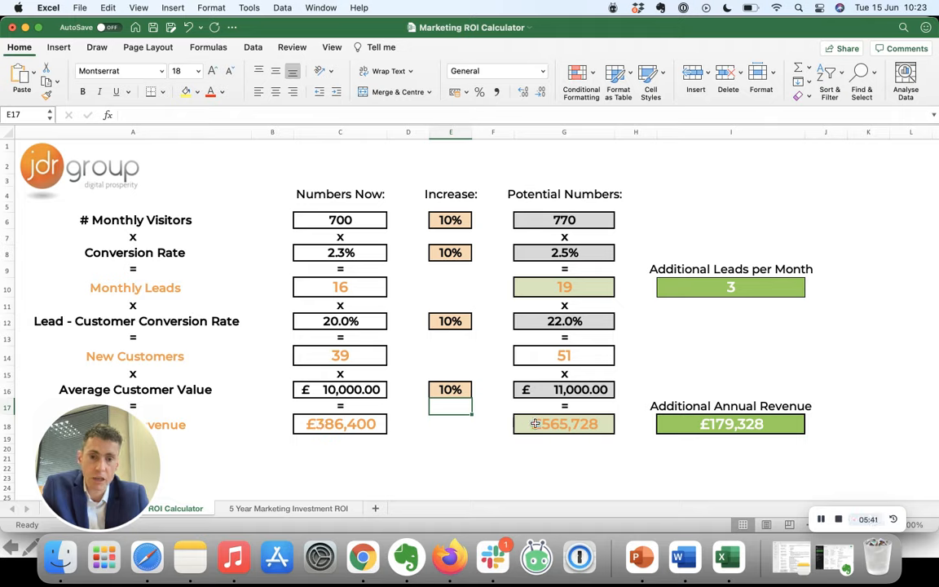
pyautogui.moveTo(557, 433)
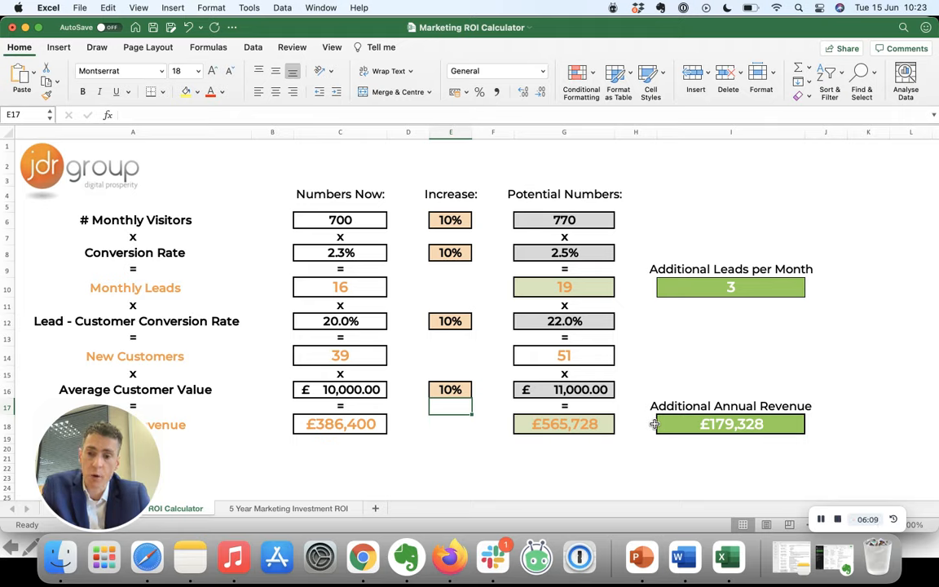
pyautogui.moveTo(490, 355)
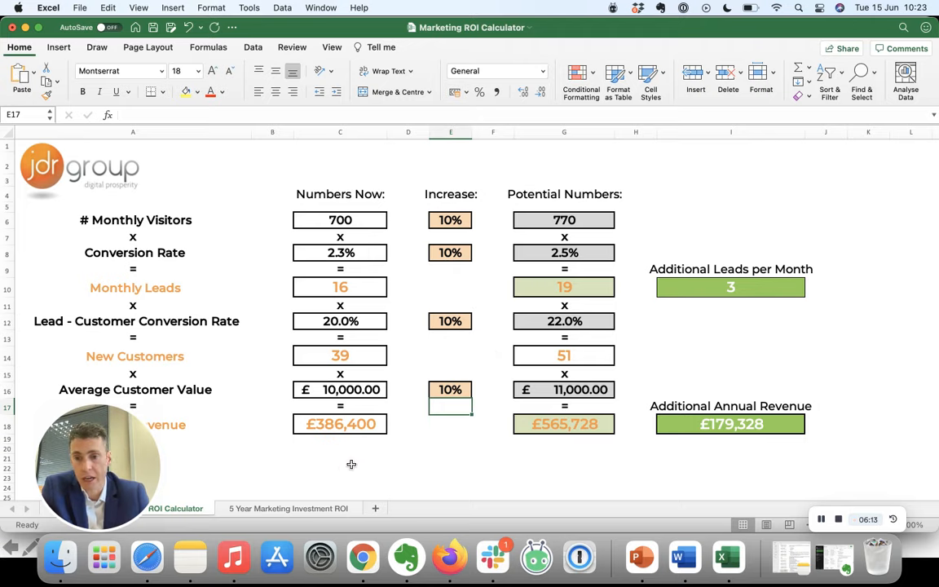
pyautogui.click(287, 509)
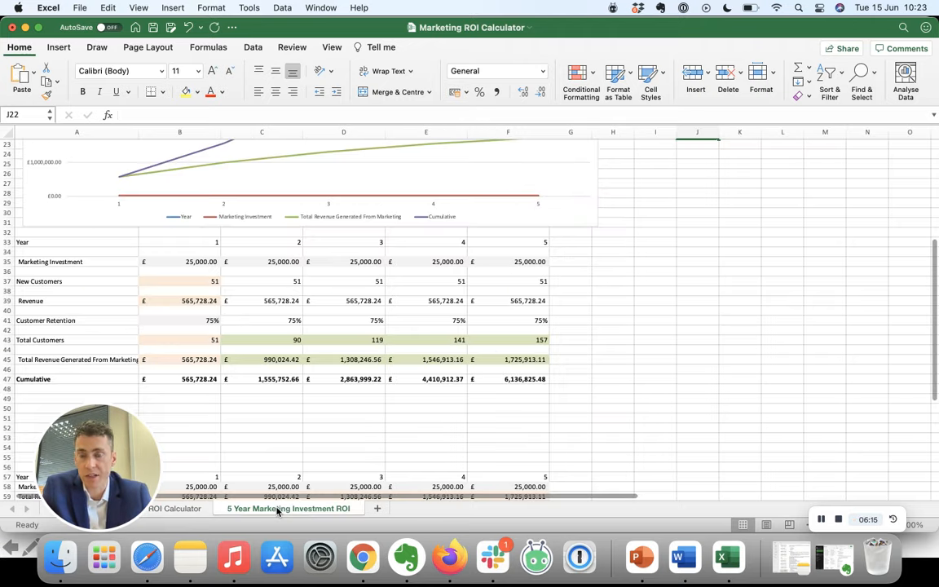
# Step: Inspect the Year row and the New Customers formulas for years 1-5, then bring up the JDR results article
pyautogui.scroll(3)
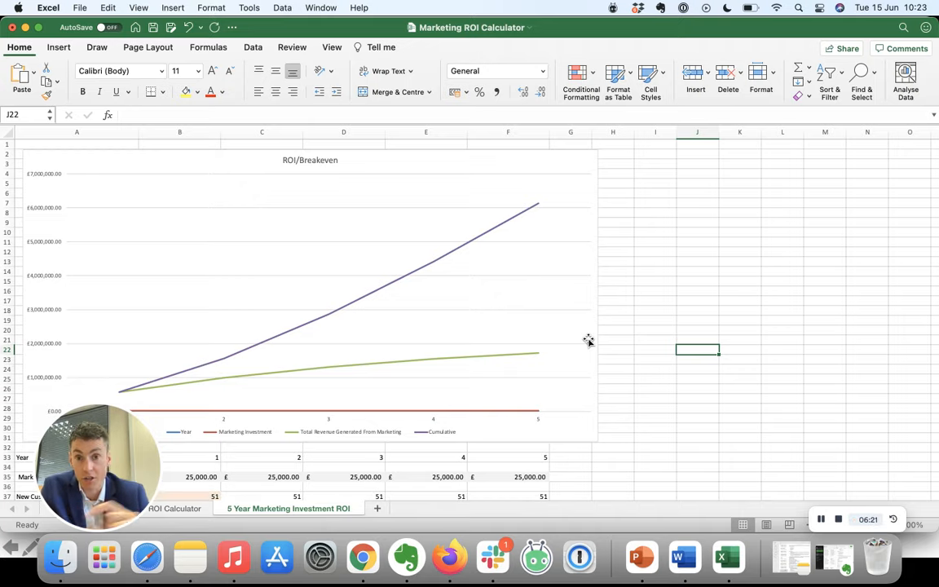
pyautogui.scroll(-3)
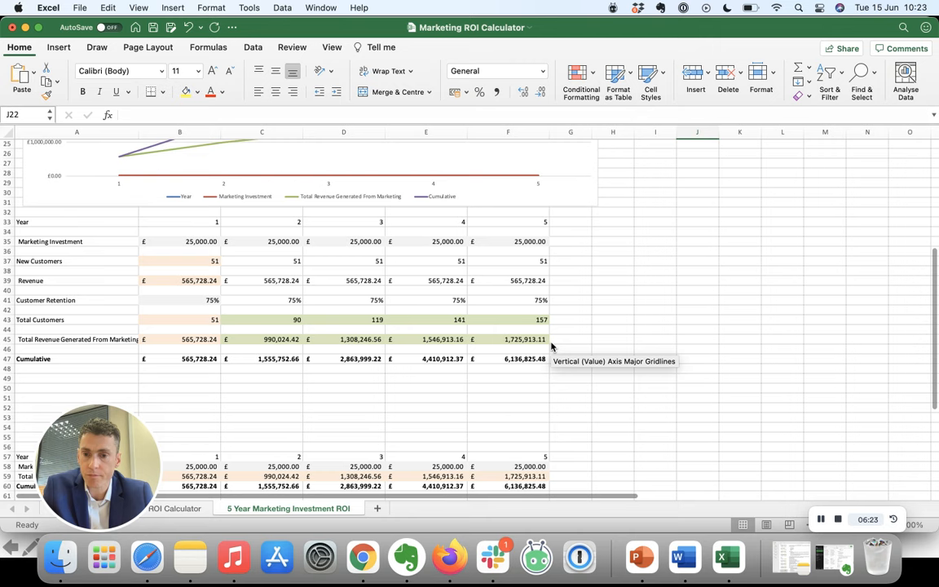
pyautogui.click(7, 220)
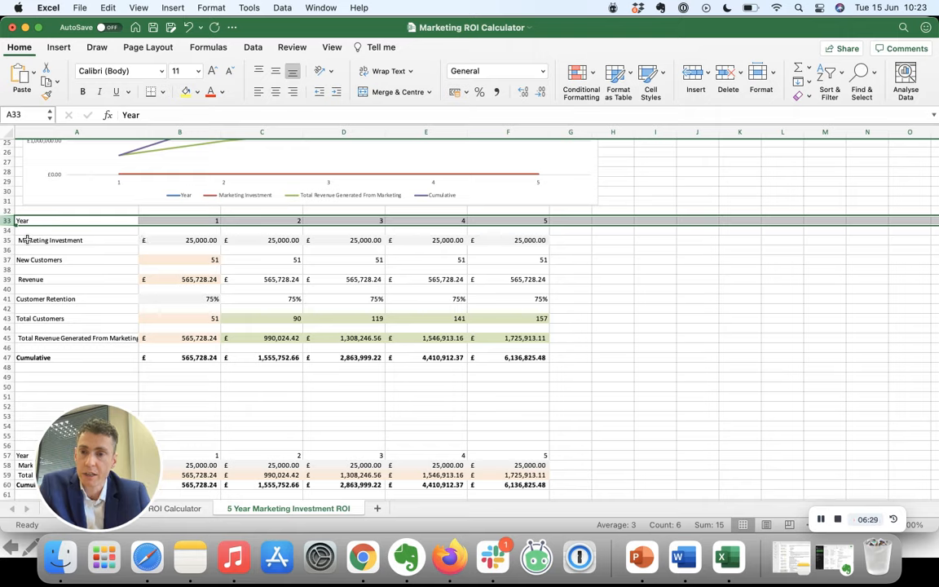
pyautogui.click(49, 240)
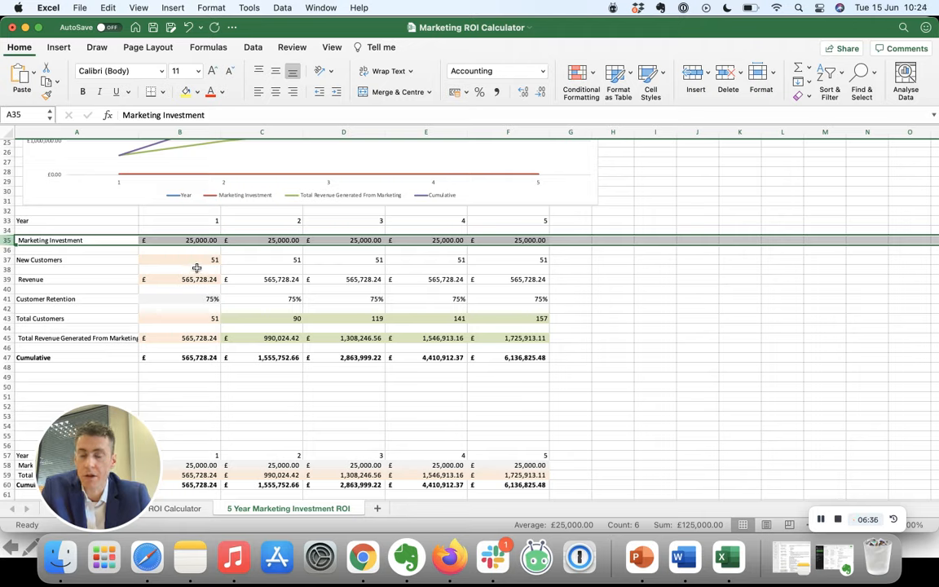
pyautogui.click(179, 259)
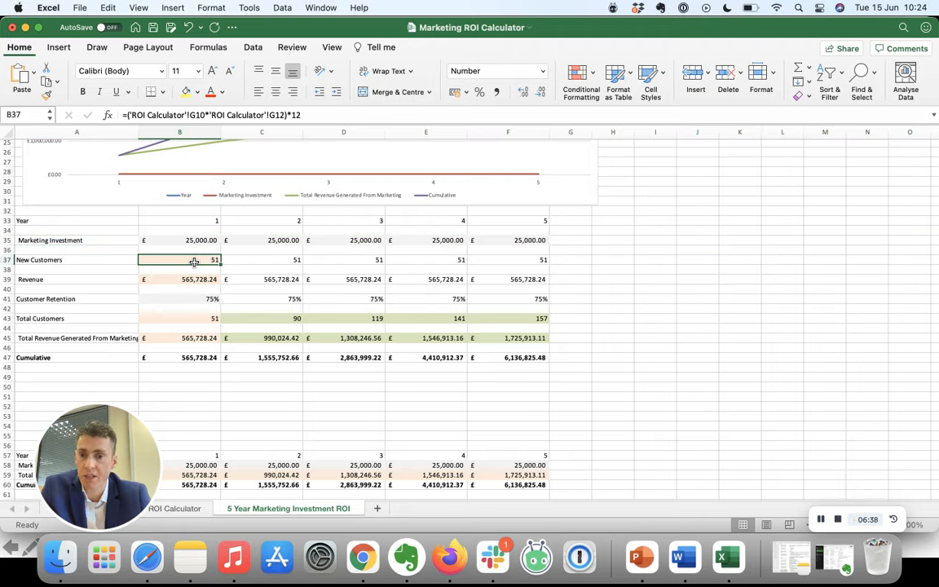
pyautogui.click(261, 259)
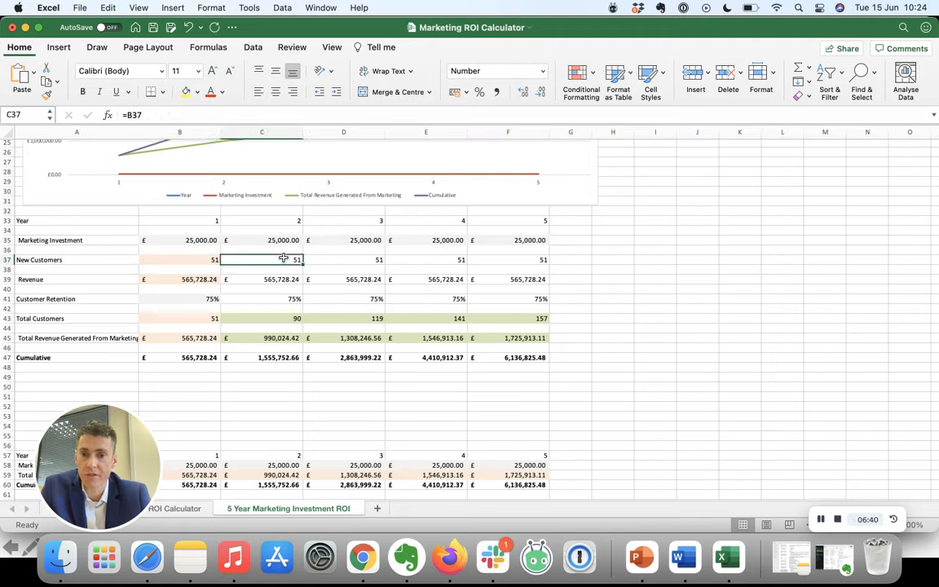
pyautogui.click(343, 259)
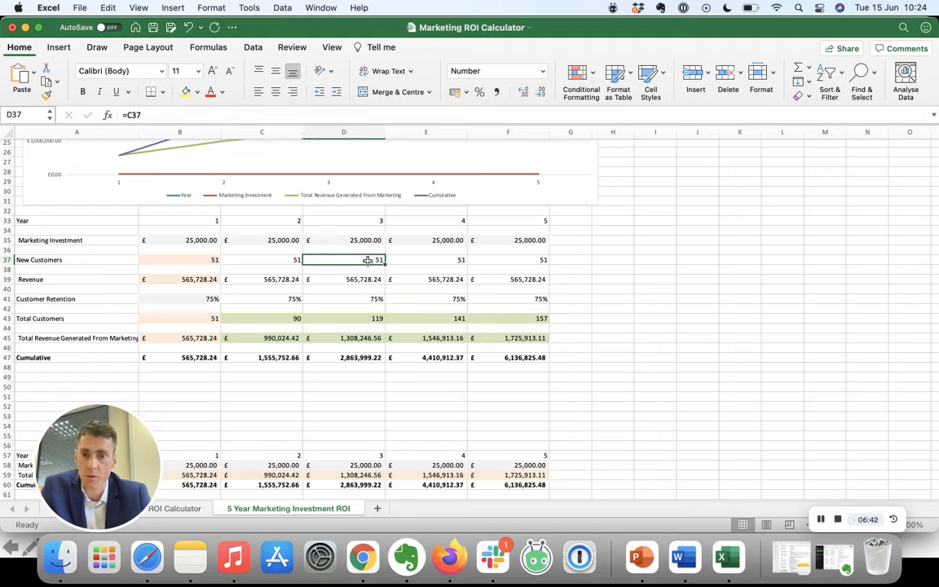
pyautogui.click(509, 259)
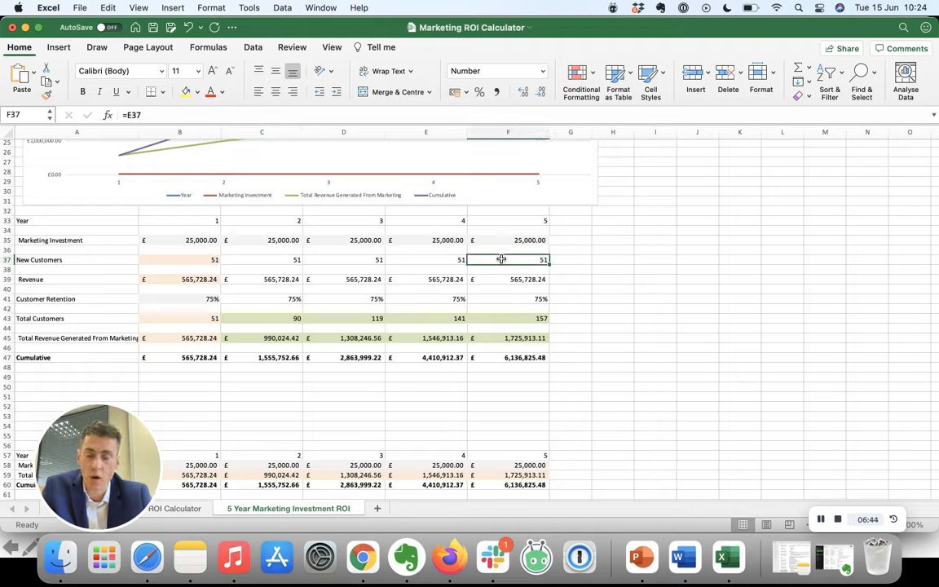
pyautogui.moveTo(362, 558)
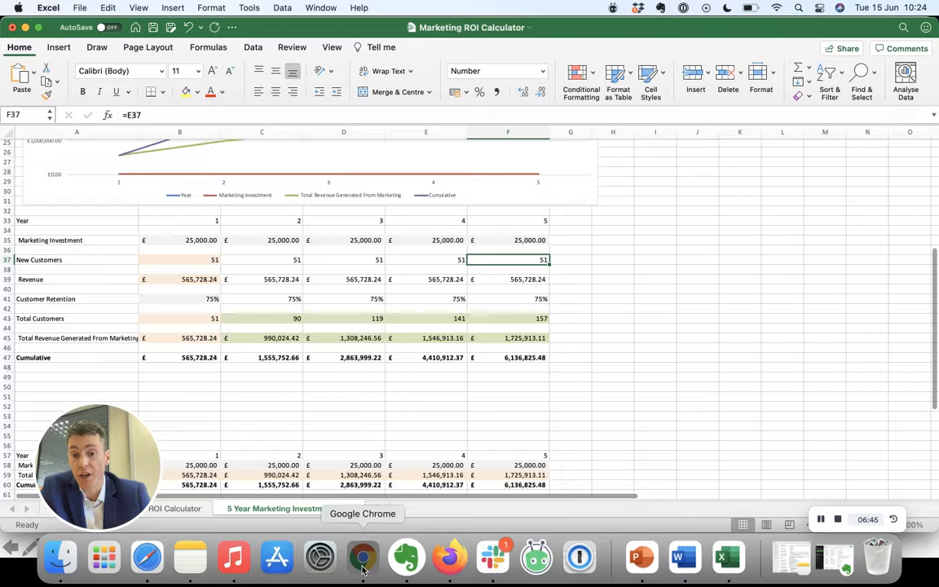
pyautogui.click(362, 557)
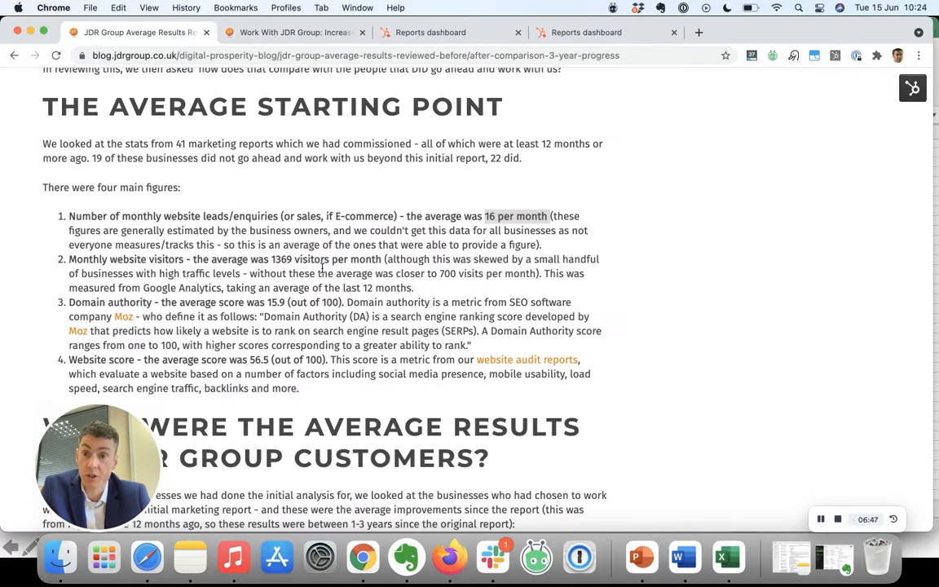
# Step: View the article's website traffic growth charts, then return to the ROI calculator workbook
pyautogui.scroll(-3)
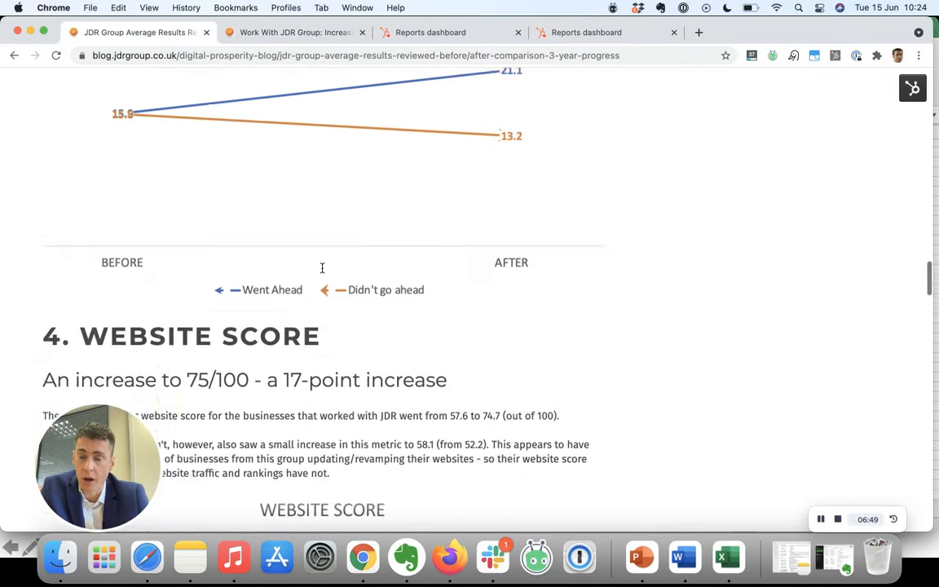
pyautogui.scroll(3)
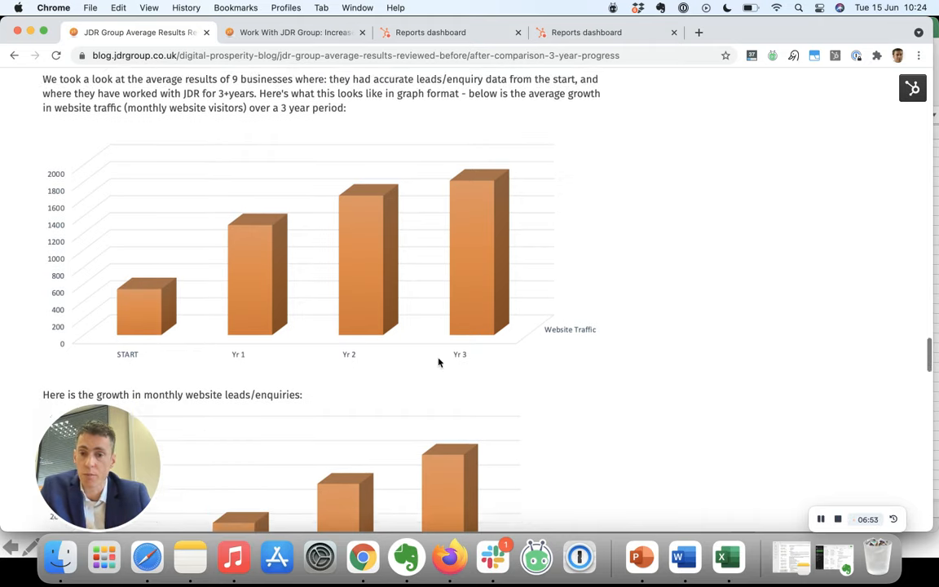
pyautogui.scroll(-3)
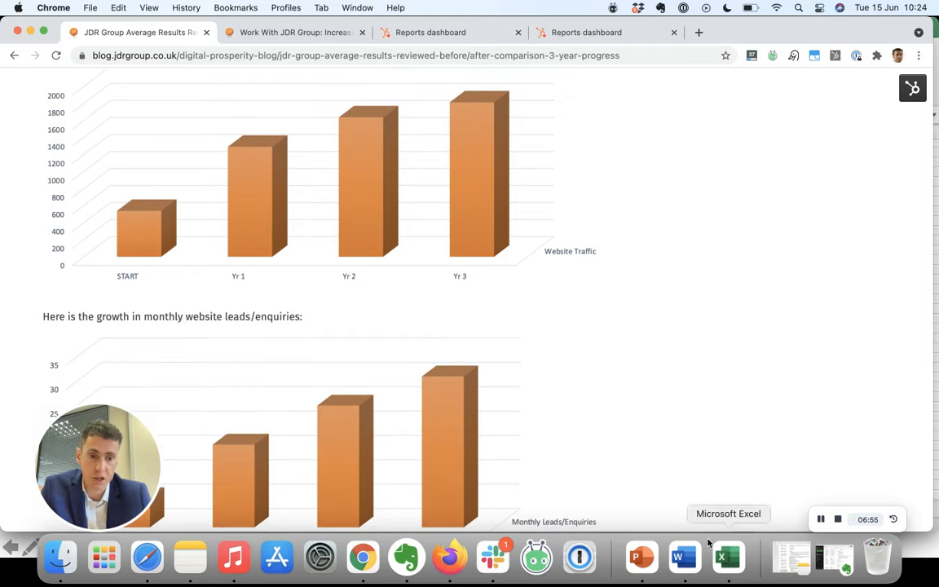
pyautogui.click(728, 558)
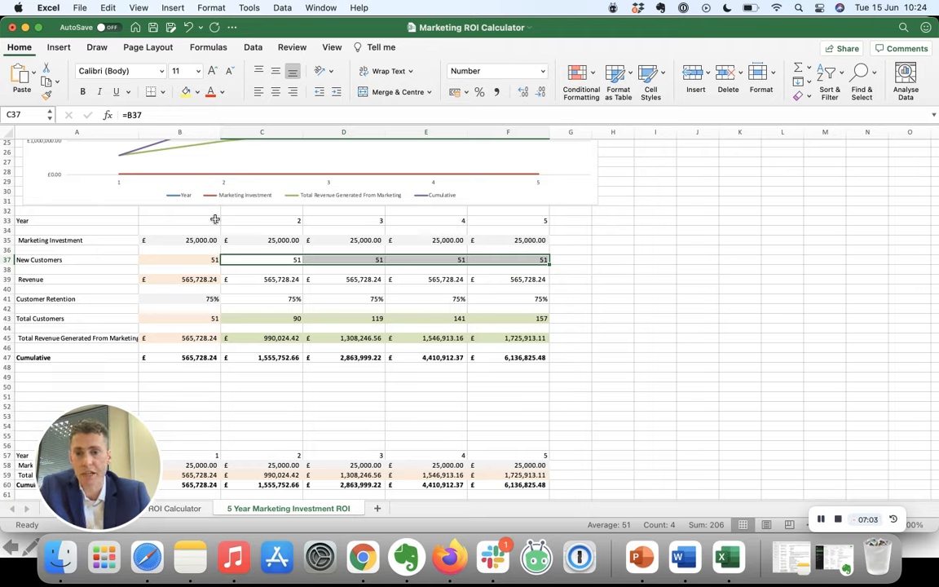
pyautogui.click(179, 259)
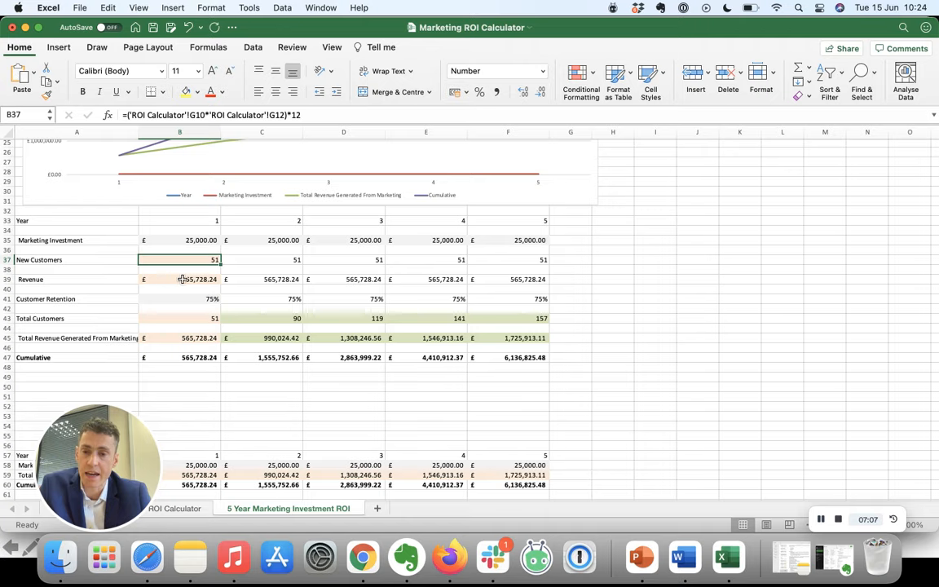
pyautogui.click(179, 279)
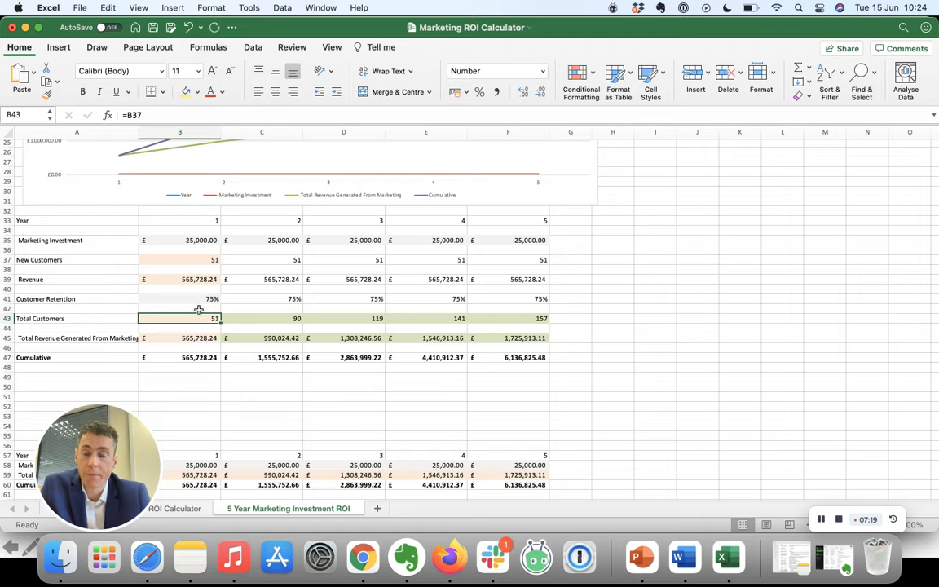
pyautogui.click(261, 259)
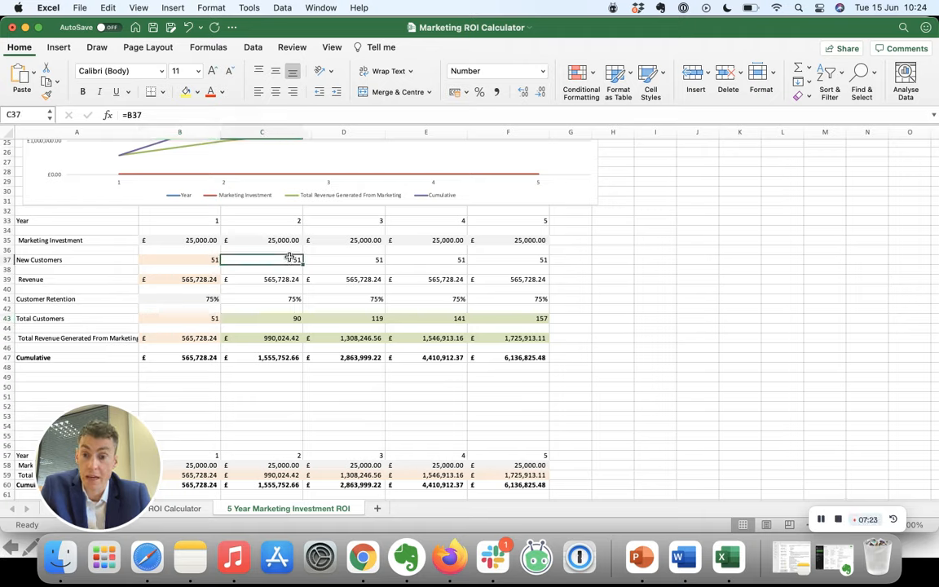
pyautogui.click(180, 259)
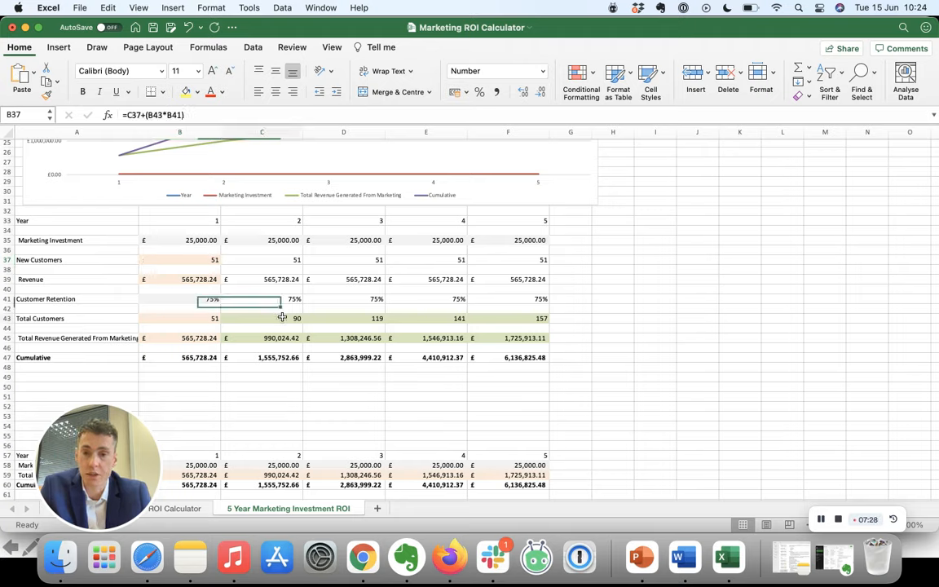
pyautogui.click(261, 318)
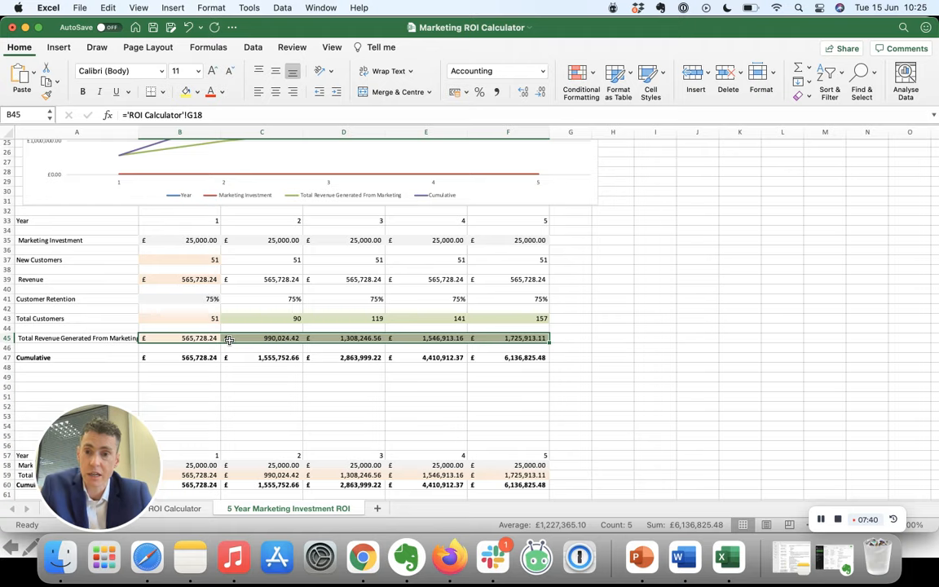
pyautogui.click(261, 337)
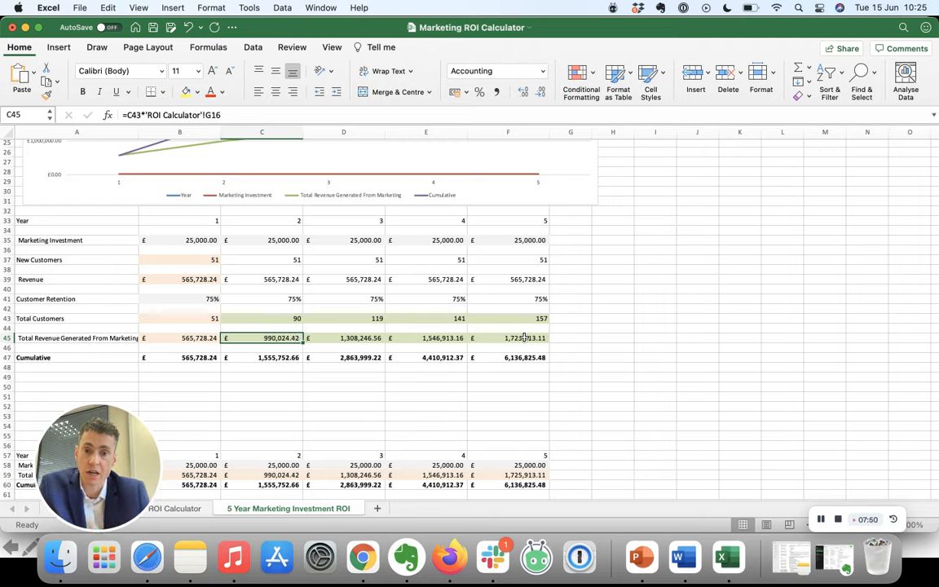
pyautogui.click(509, 337)
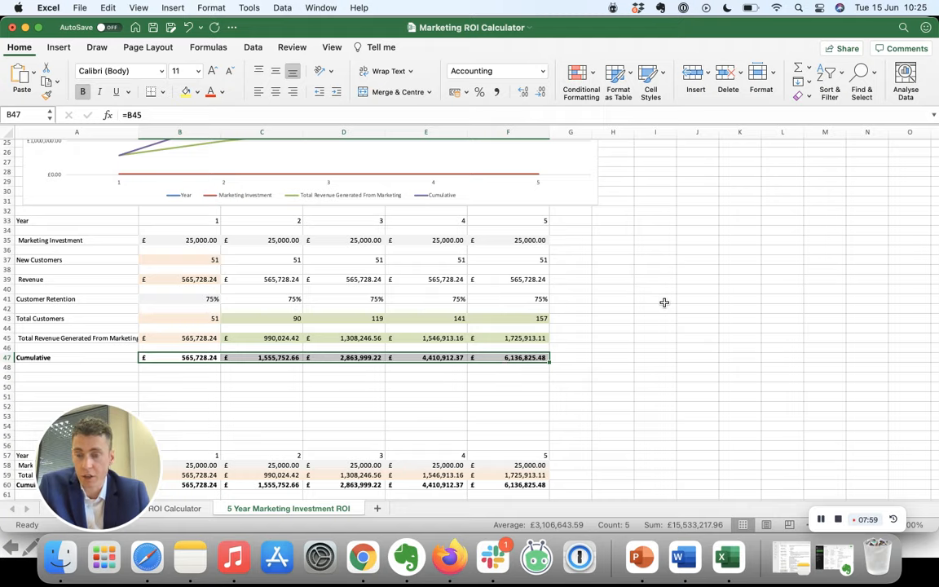
# Step: Scroll up to the five-year cumulative revenue growth chart
pyautogui.scroll(3)
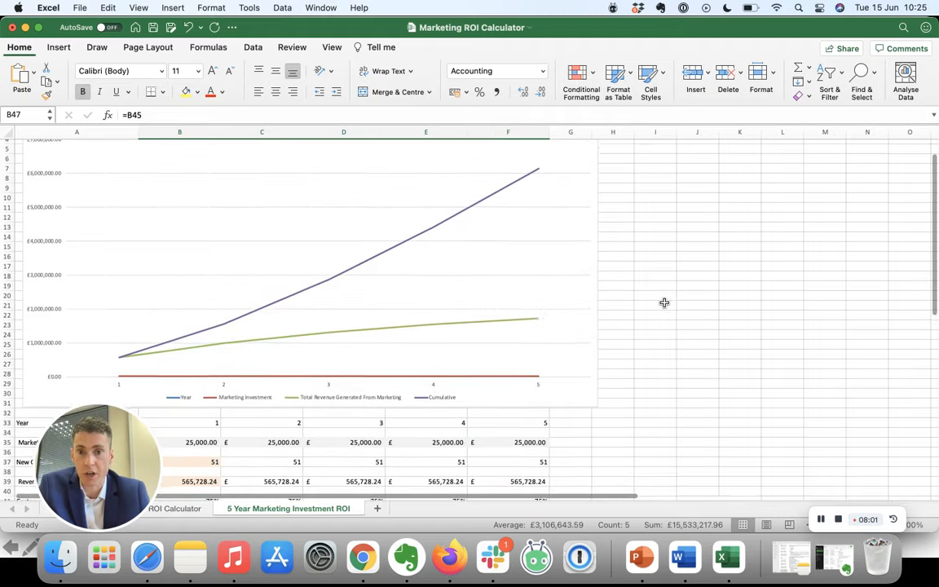
pyautogui.moveTo(546, 150)
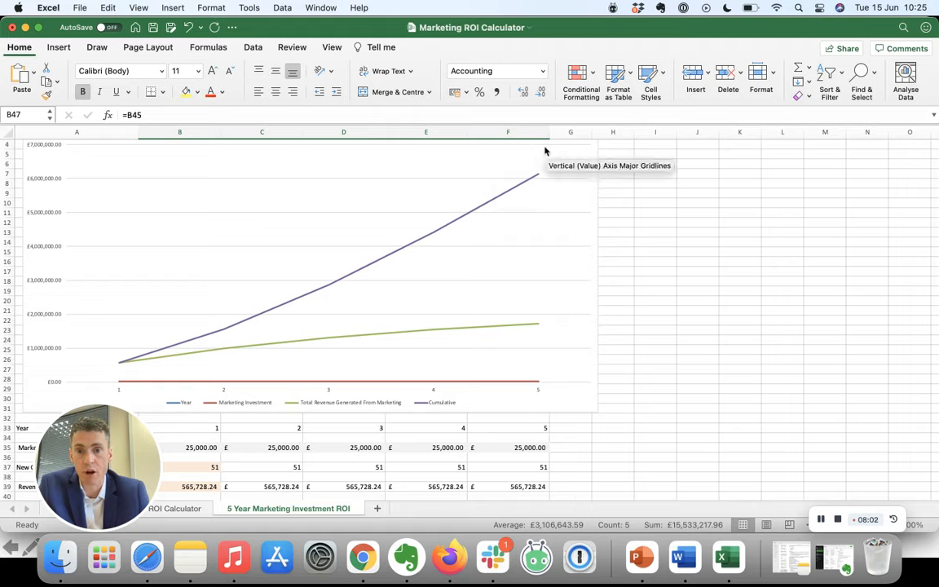
pyautogui.moveTo(427, 336)
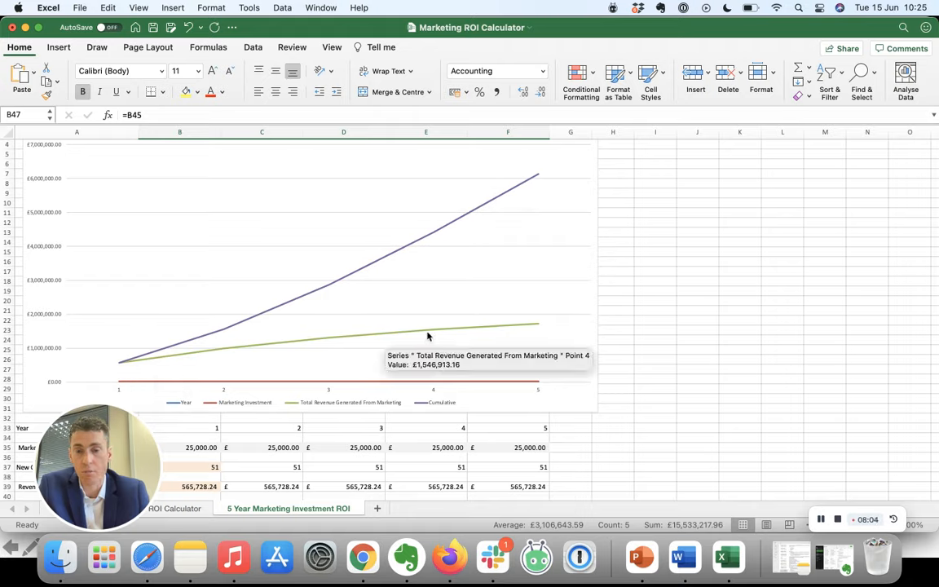
pyautogui.moveTo(492, 333)
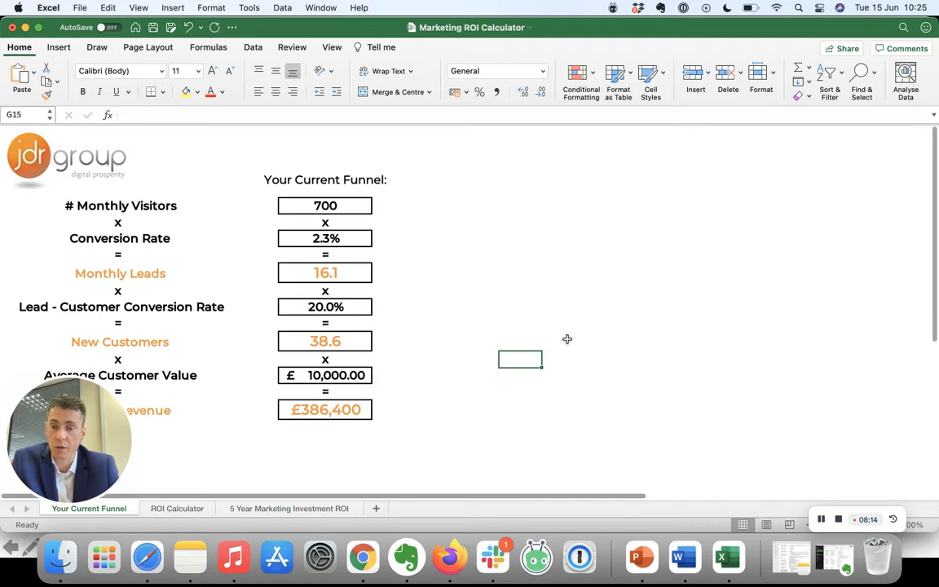
# Step: Select the 700 monthly visitors cell on Your Current Funnel and start typing 5
pyautogui.click(325, 205)
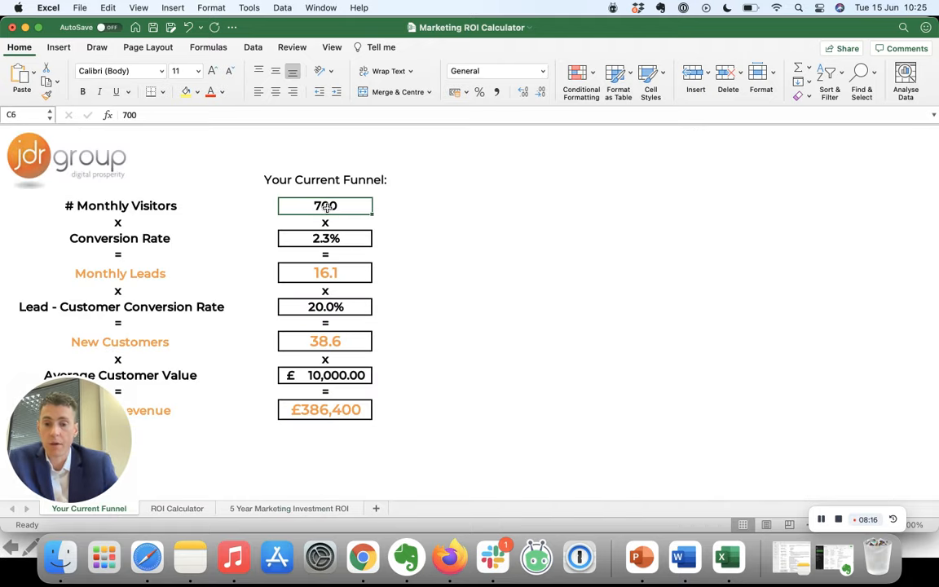
pyautogui.write('5')
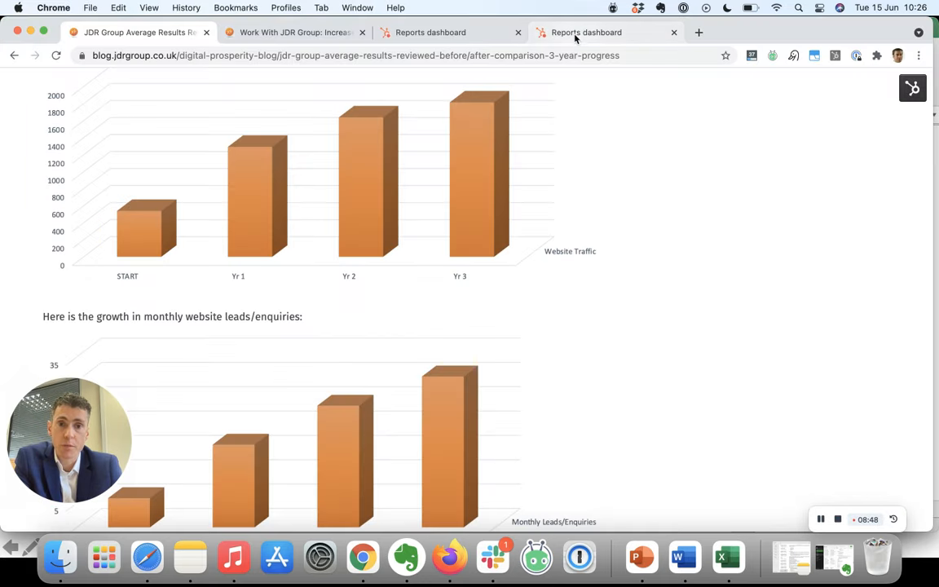
# Step: Review HubSpot's reports dashboard of sessions, contacts and lead sources, then return to the funnel sheet
pyautogui.click(430, 32)
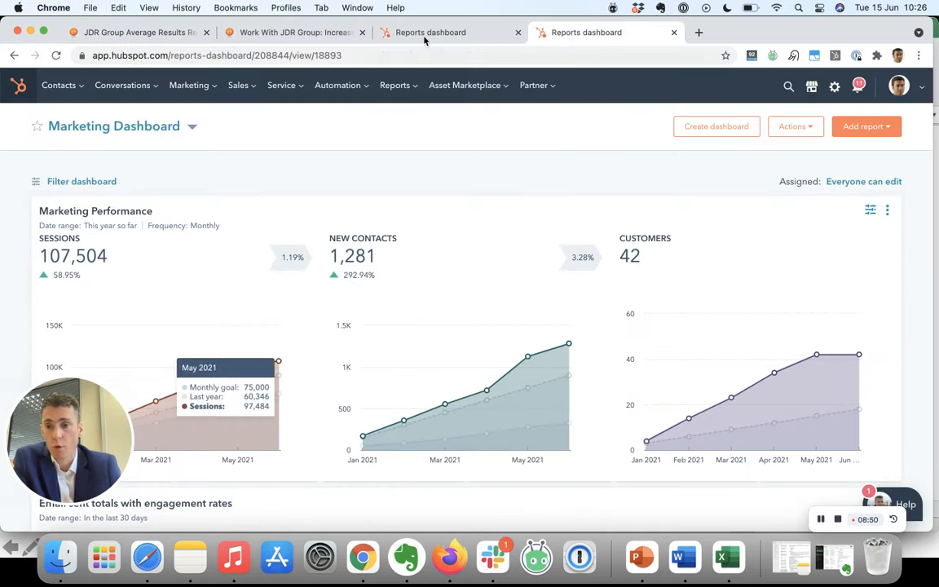
pyautogui.scroll(-3)
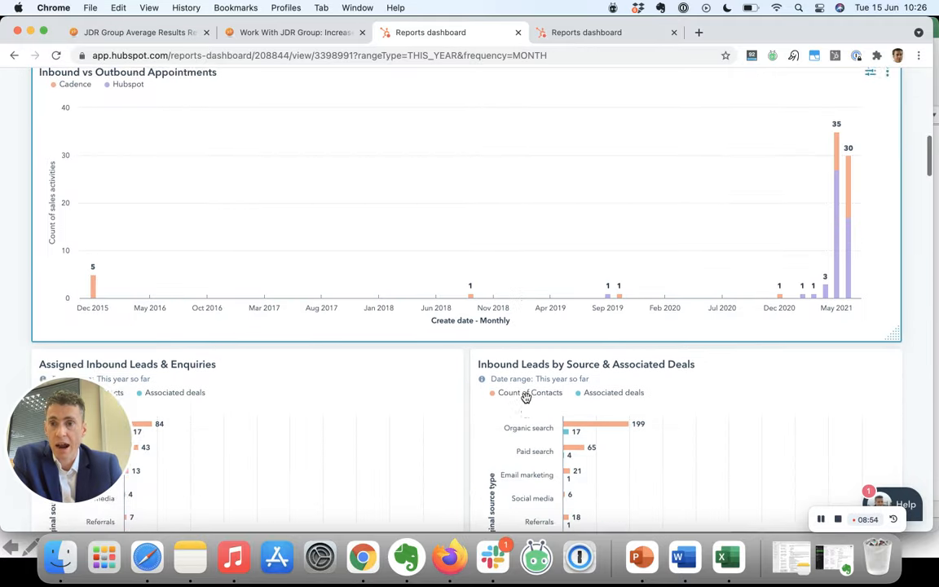
pyautogui.scroll(-3)
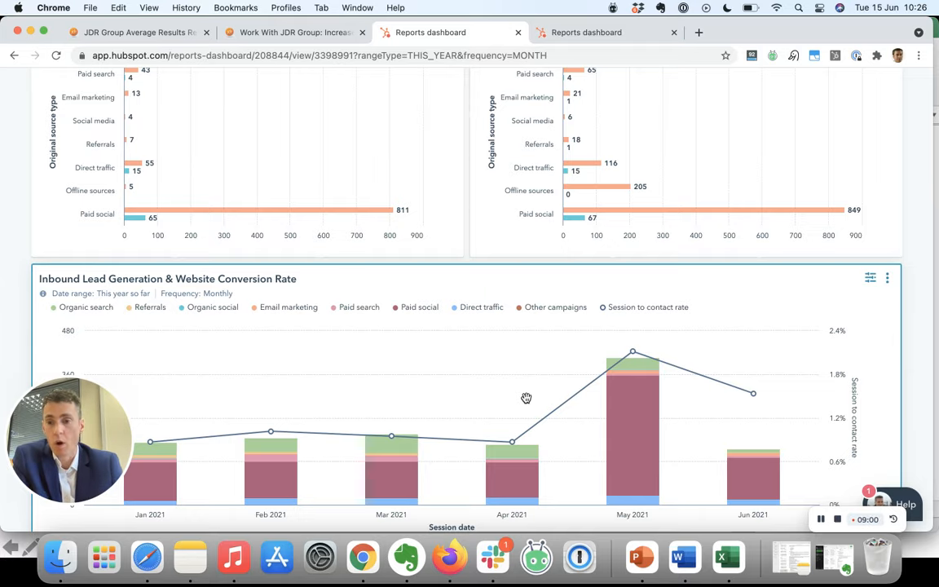
pyautogui.click(726, 557)
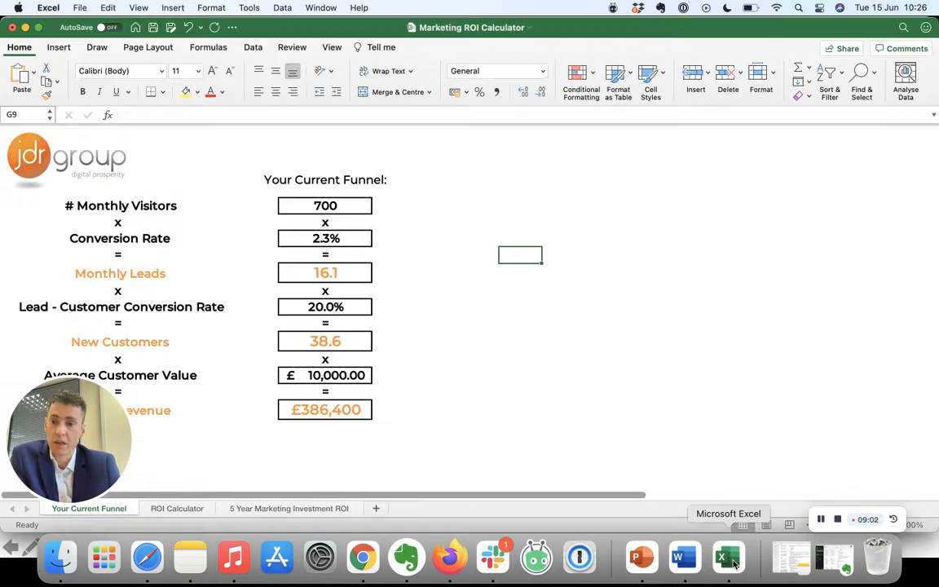
pyautogui.moveTo(567, 420)
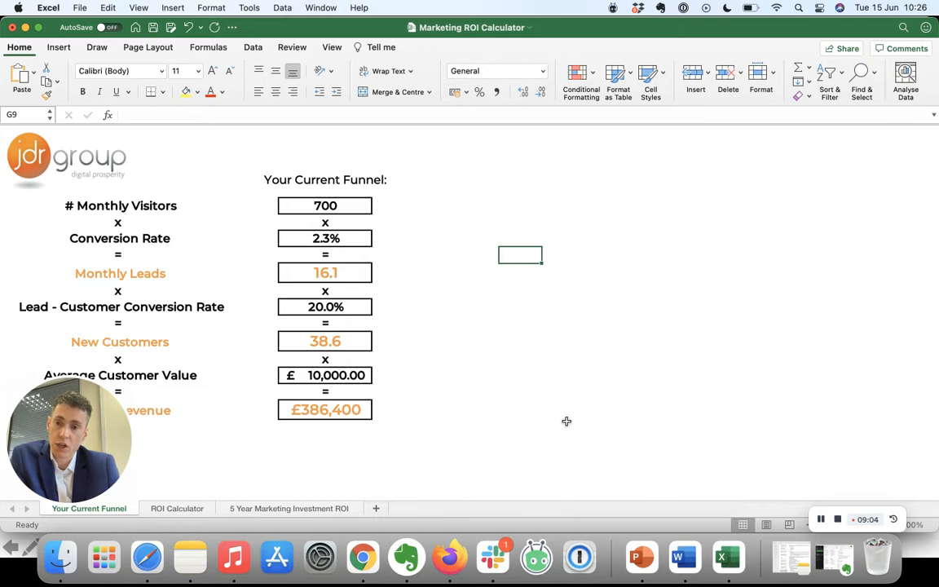